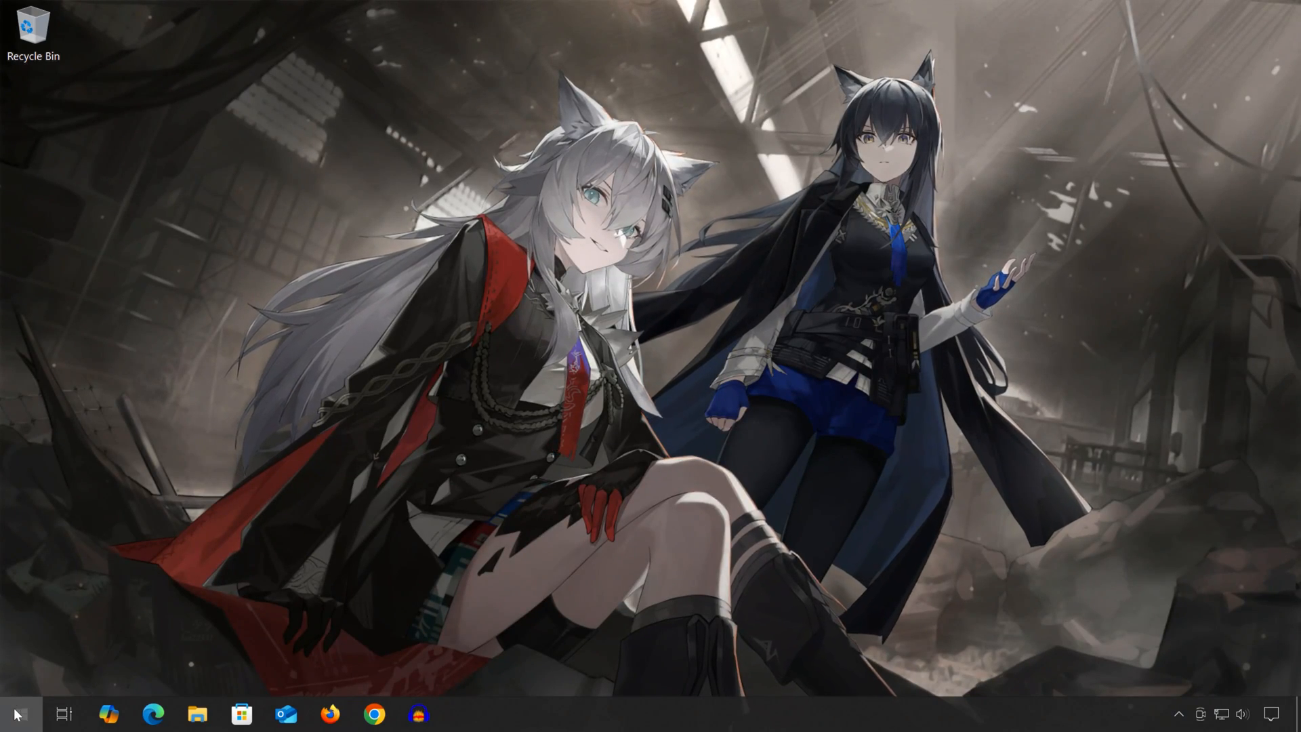
Launch Command Prompt as administrator from a Start search for 'cmd', approving the UAC prompt.
type("cmd")
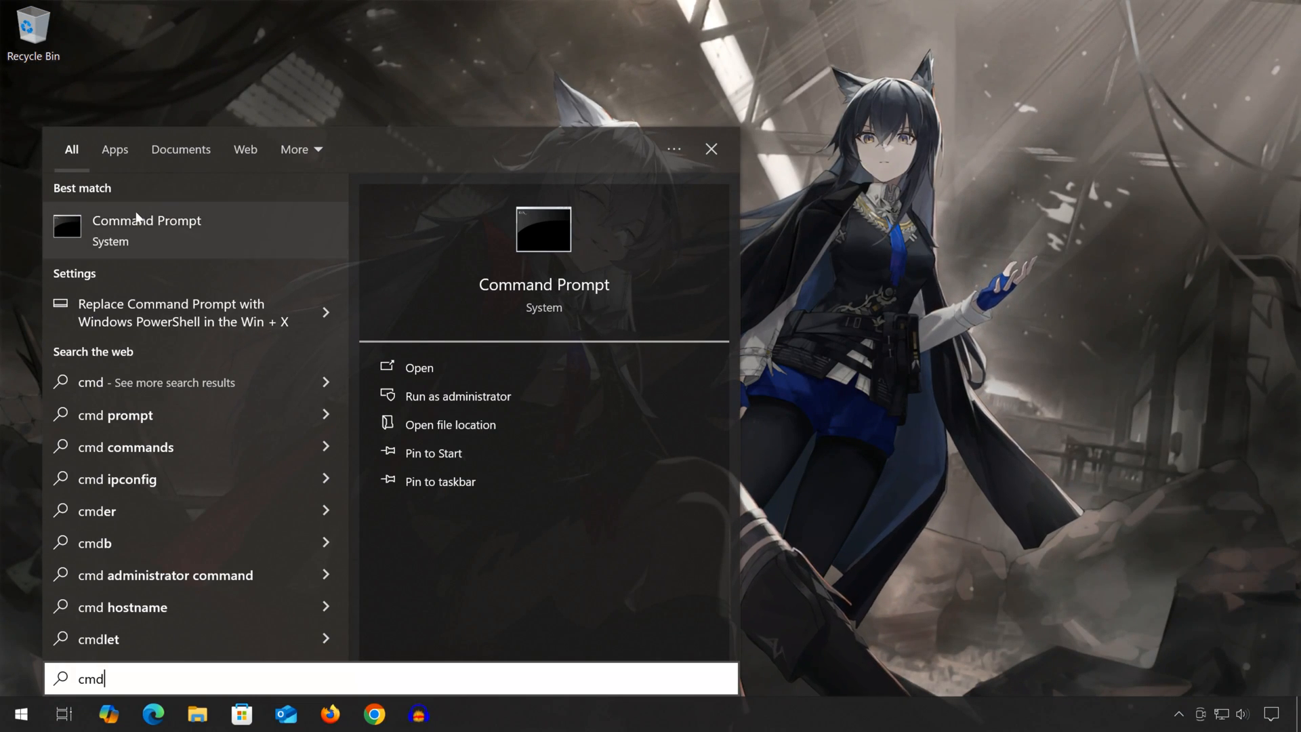
right_click(146, 230)
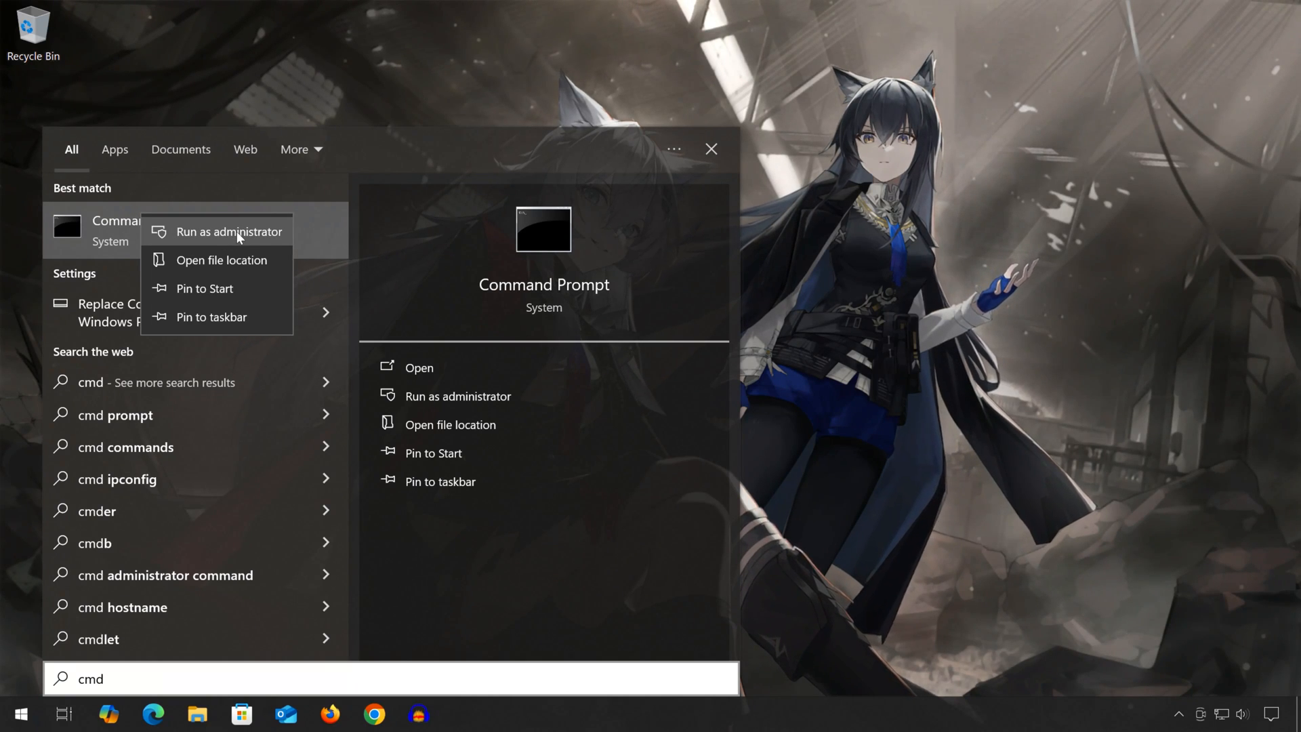
left_click(230, 231)
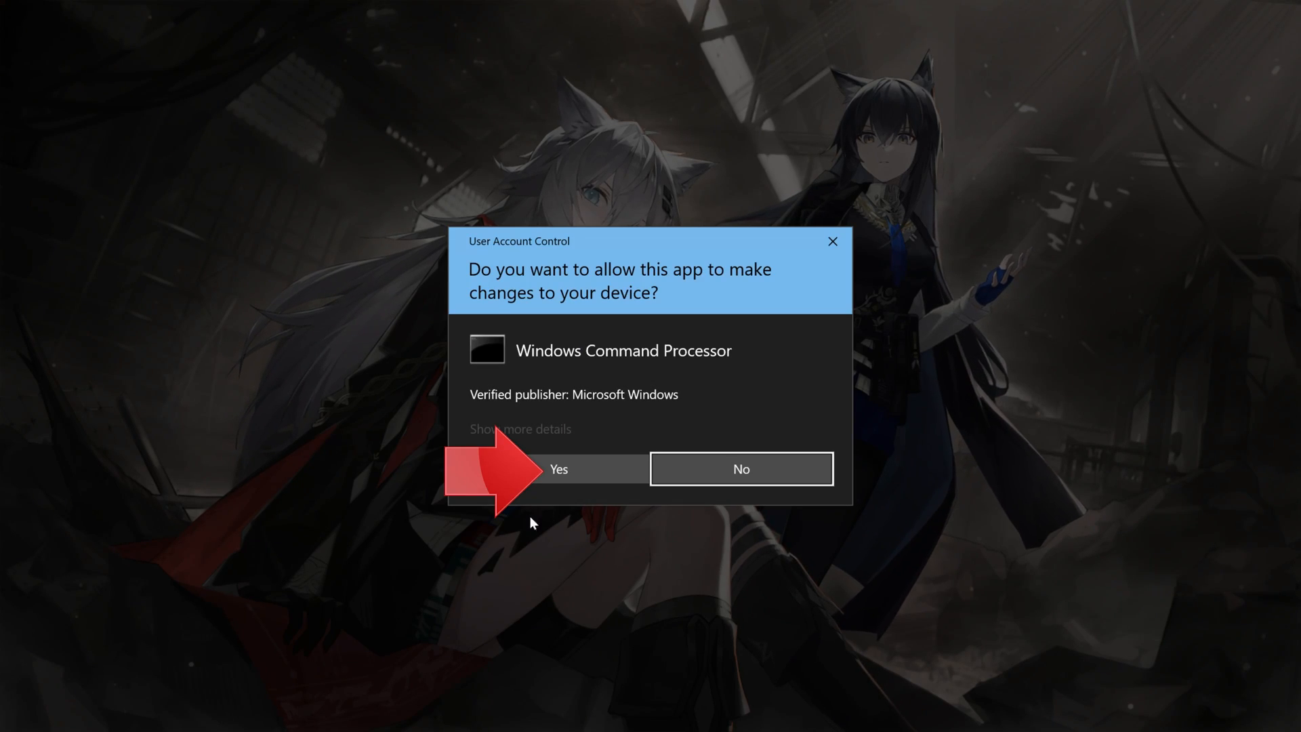
left_click(558, 469)
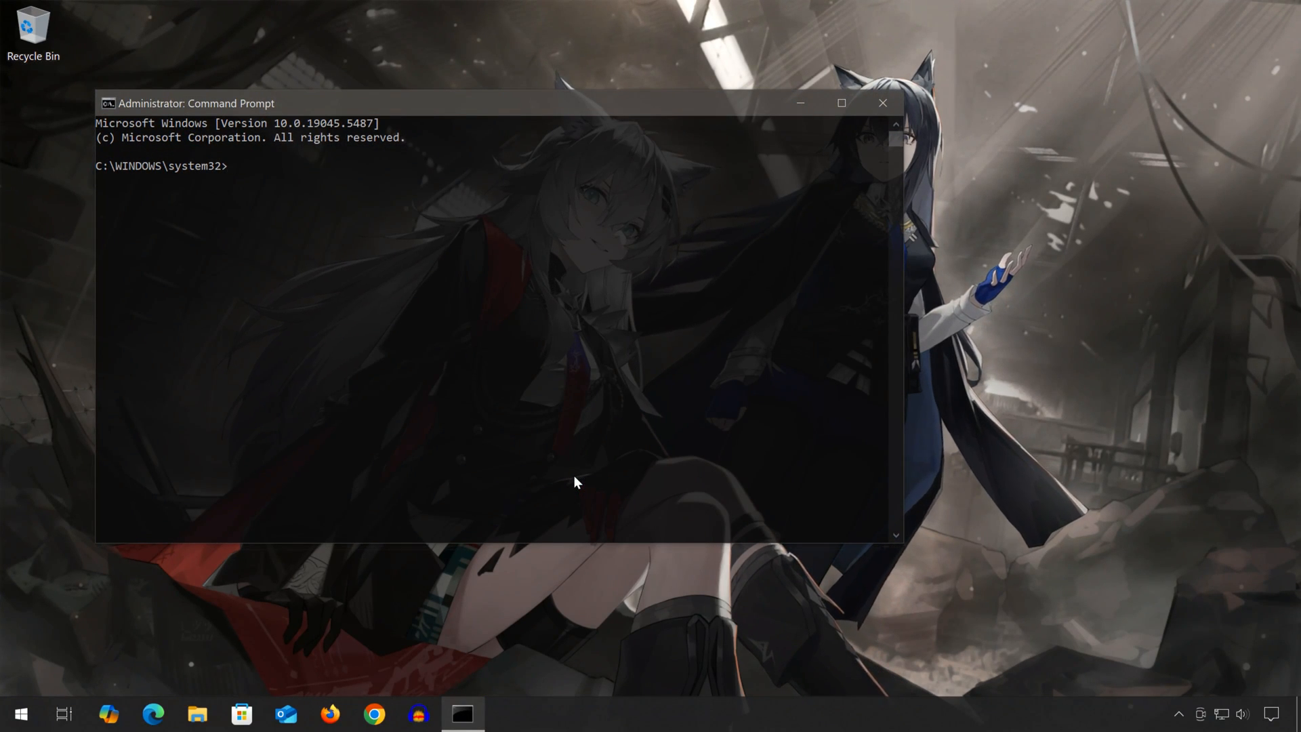
Run 'sfc /scannow' in the elevated console to check system file integrity.
type("sfc")
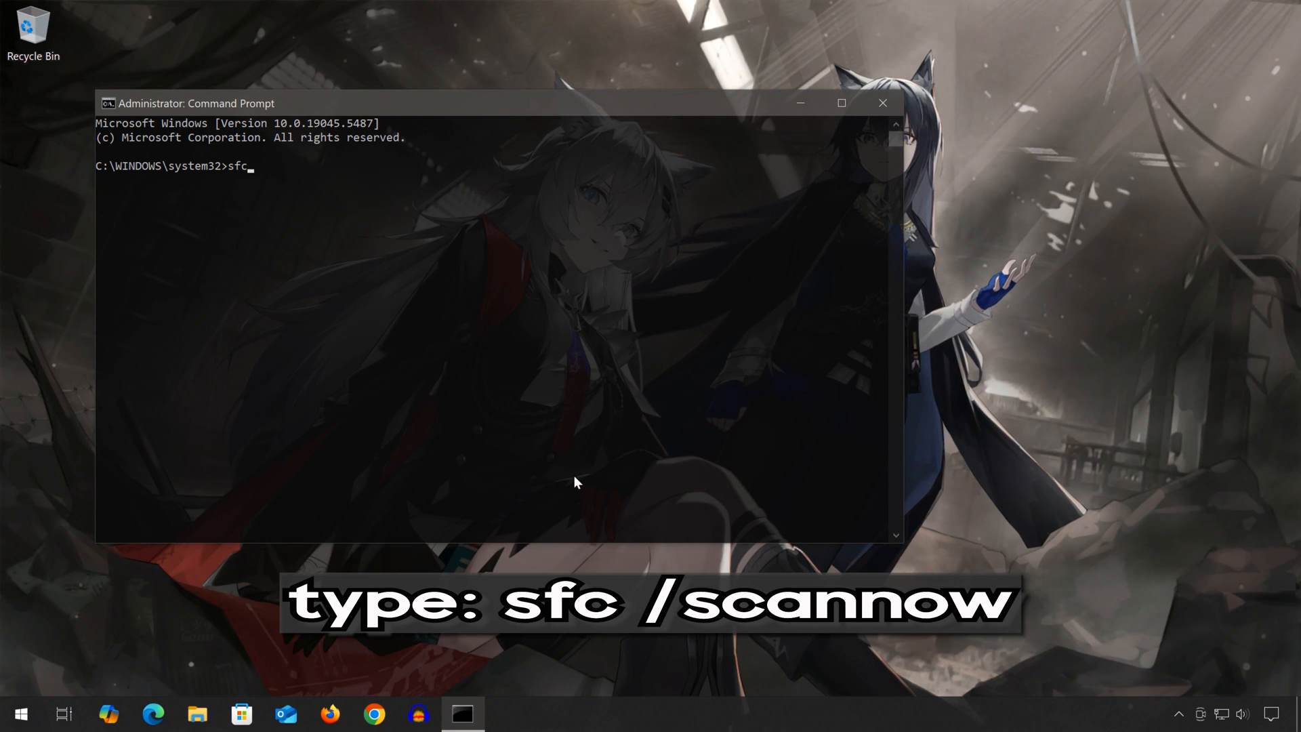
type("/scan")
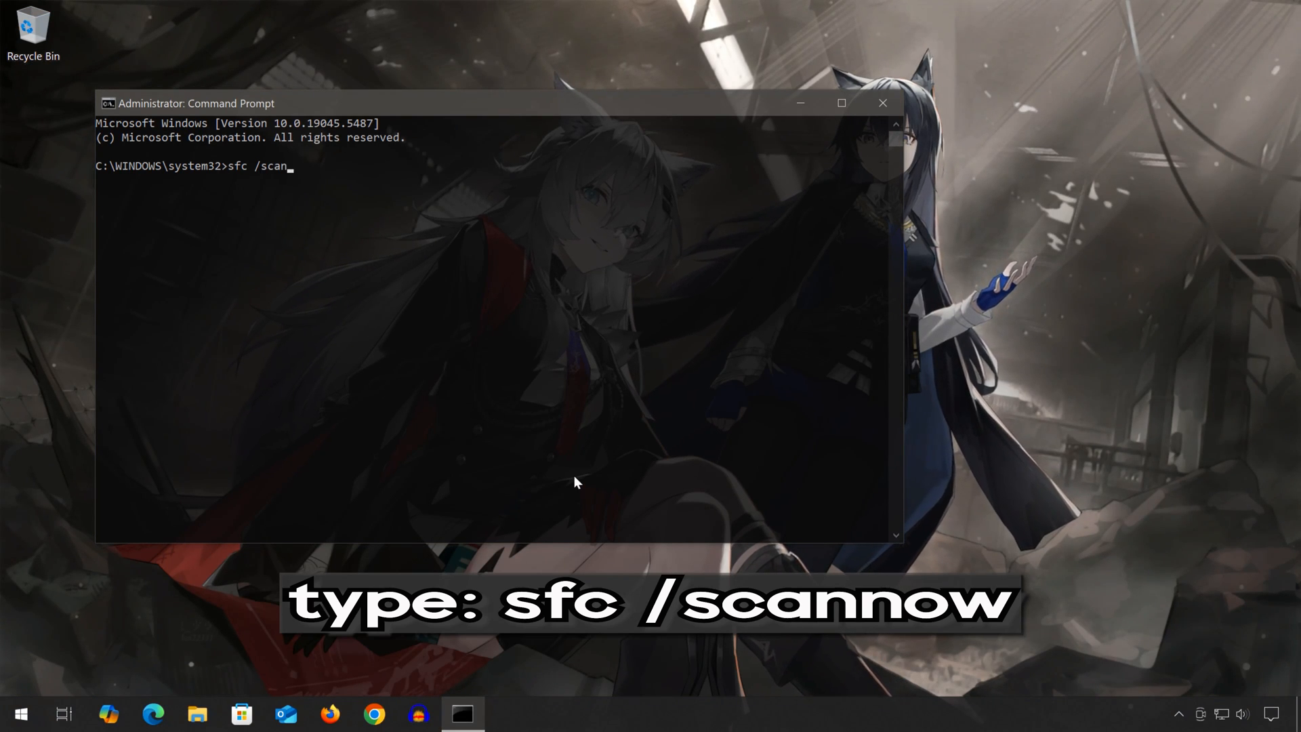
type("now")
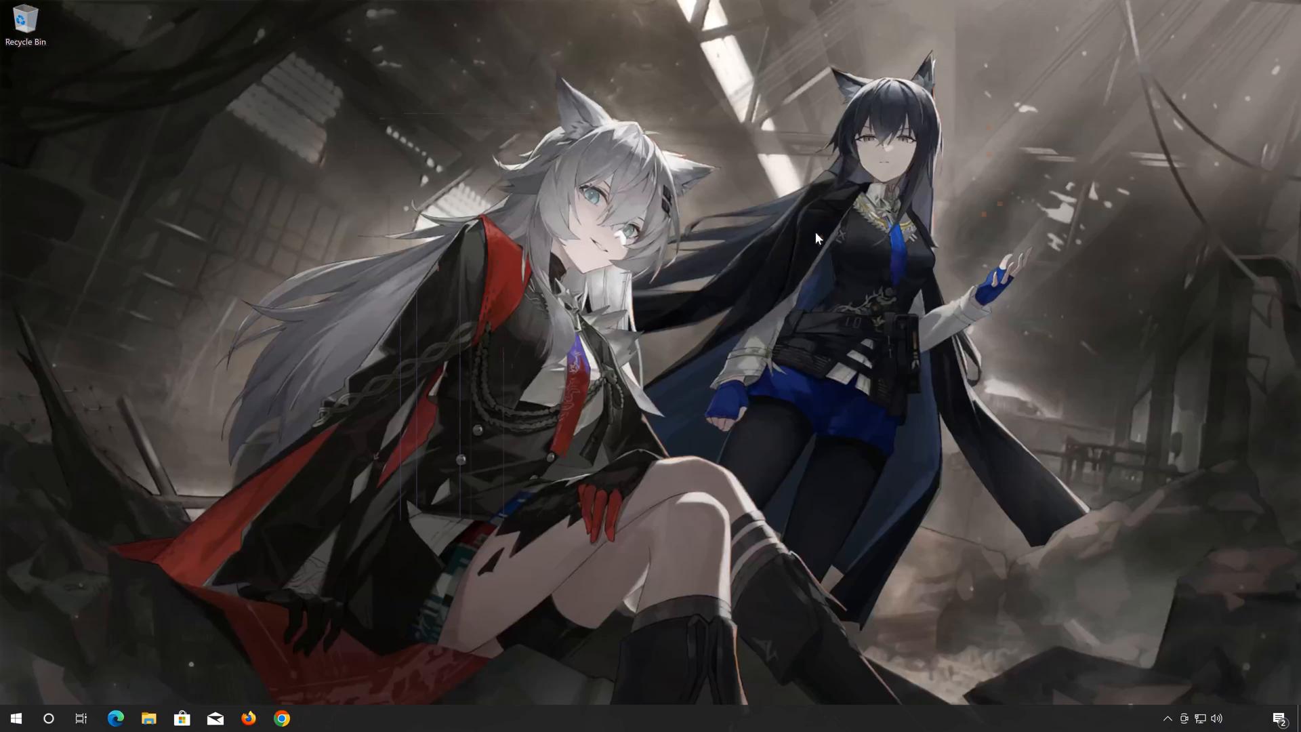
Reach Update & Security in Settings via the Start menu.
left_click(16, 718)
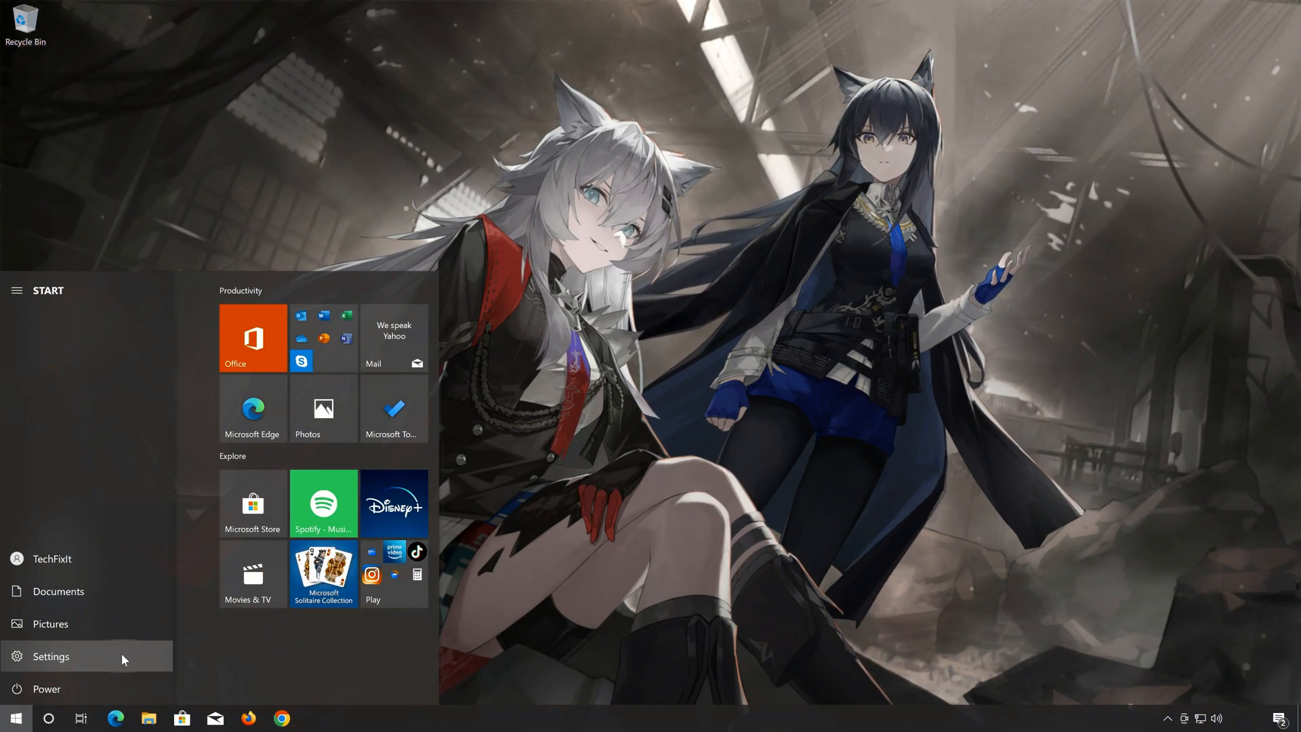
left_click(50, 656)
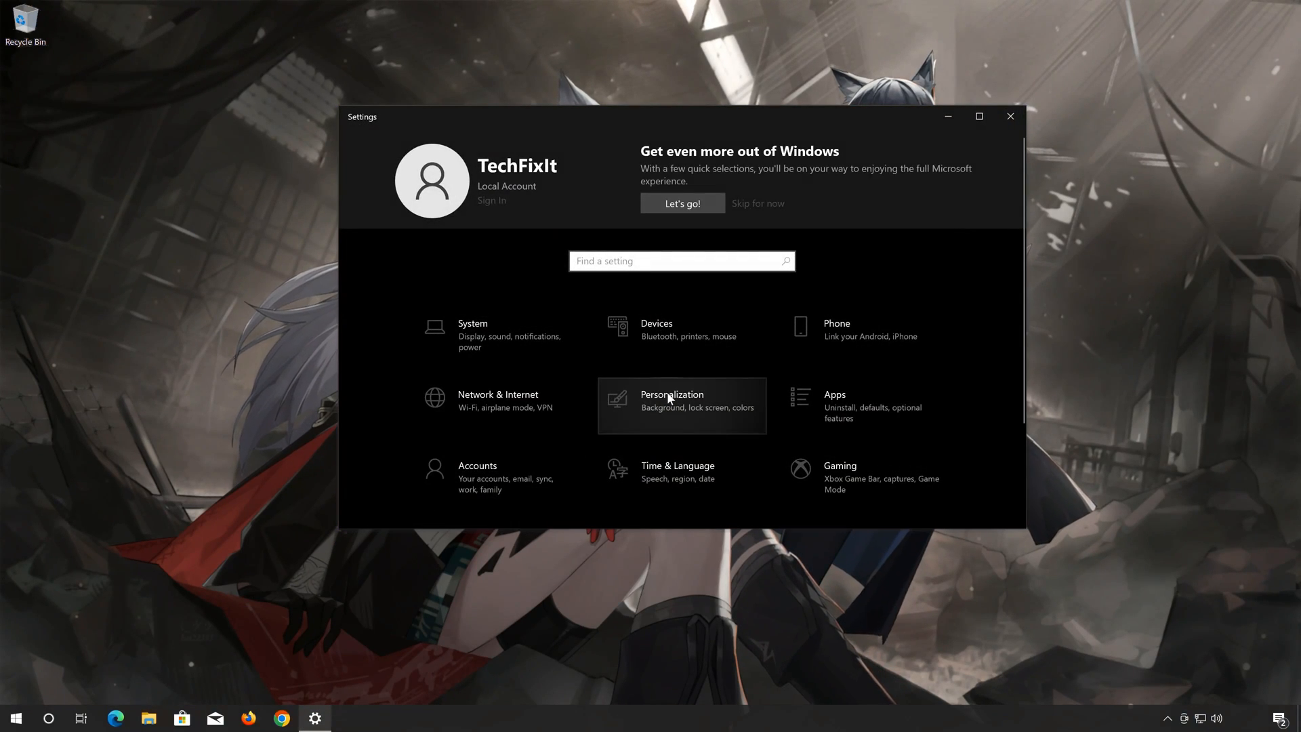
scroll("down", 3)
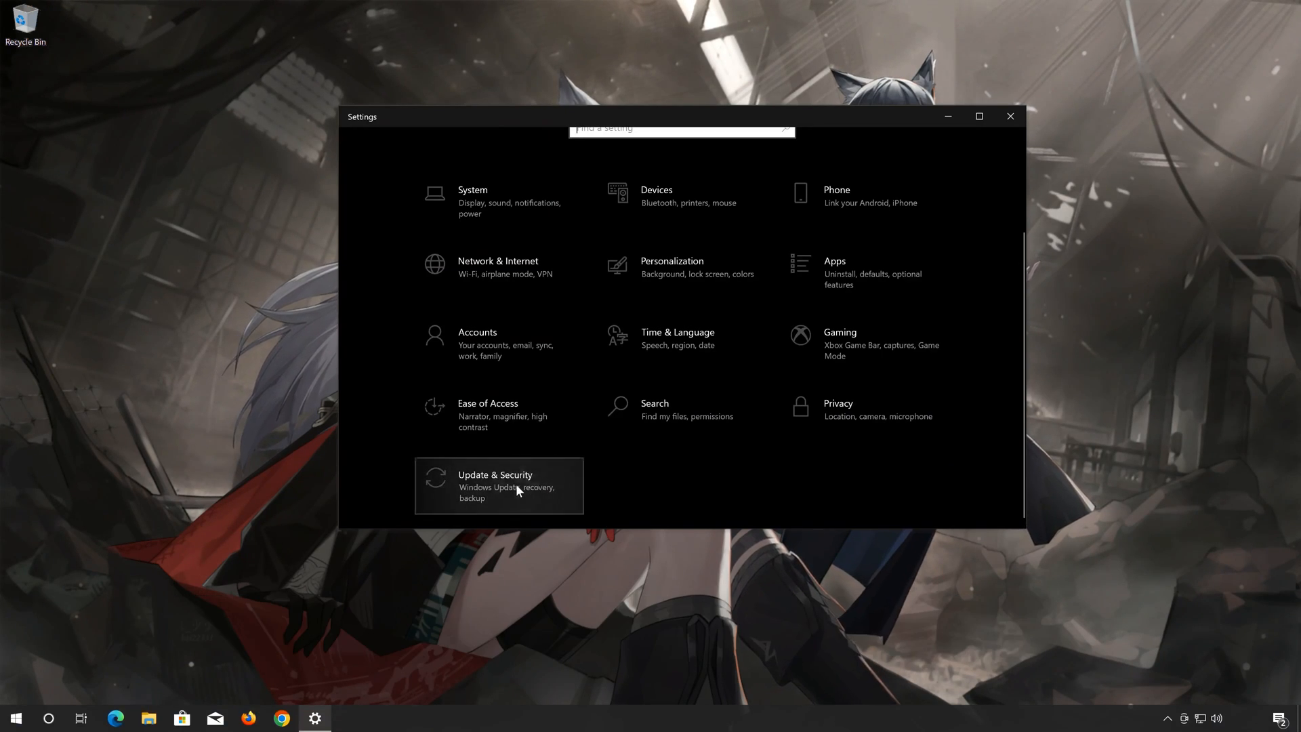
left_click(495, 486)
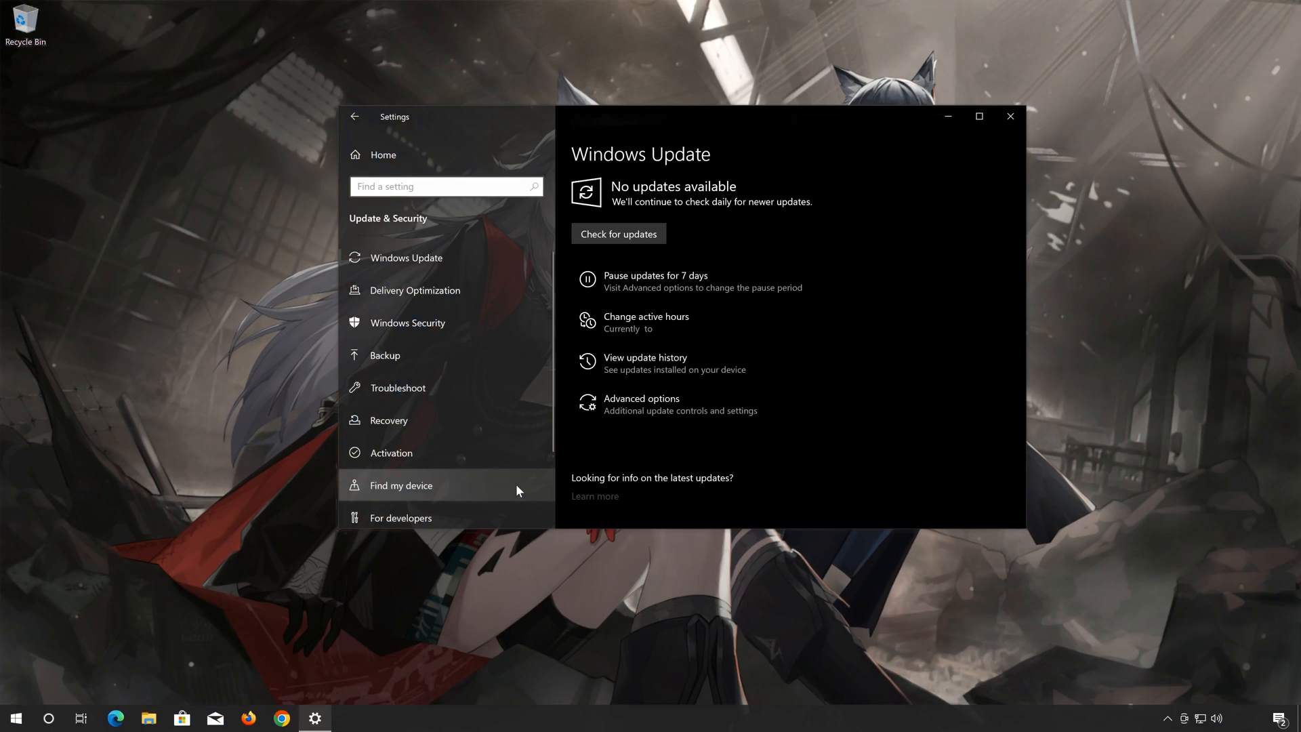
mouse_move(397, 386)
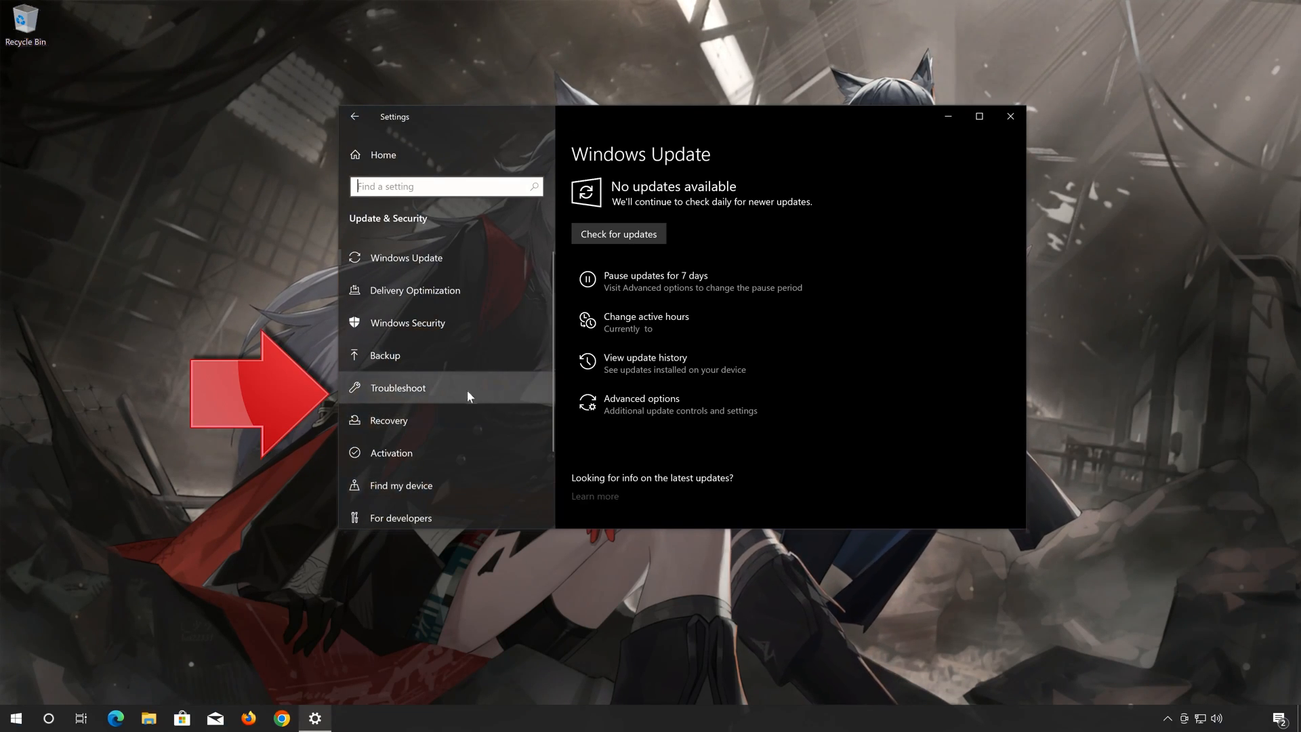
Run the Windows Update troubleshooter from the Additional troubleshooters list.
left_click(397, 387)
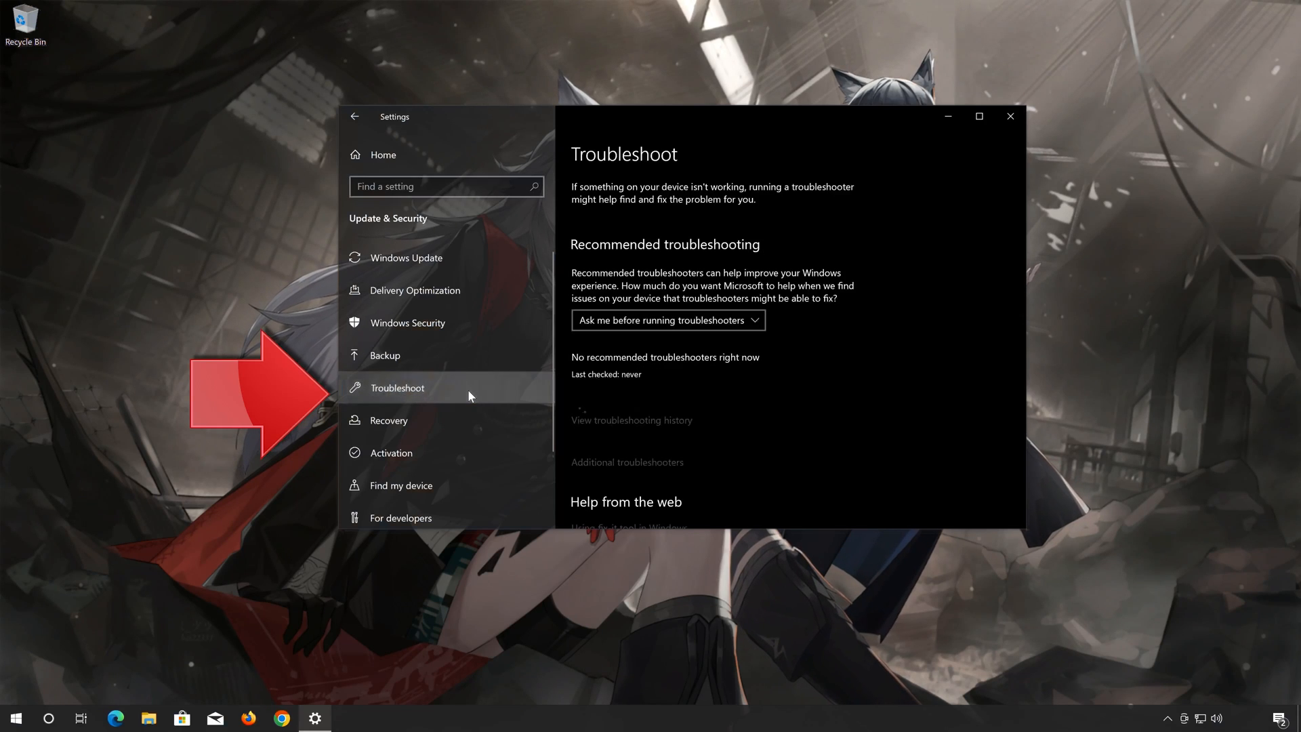
scroll("down", 3)
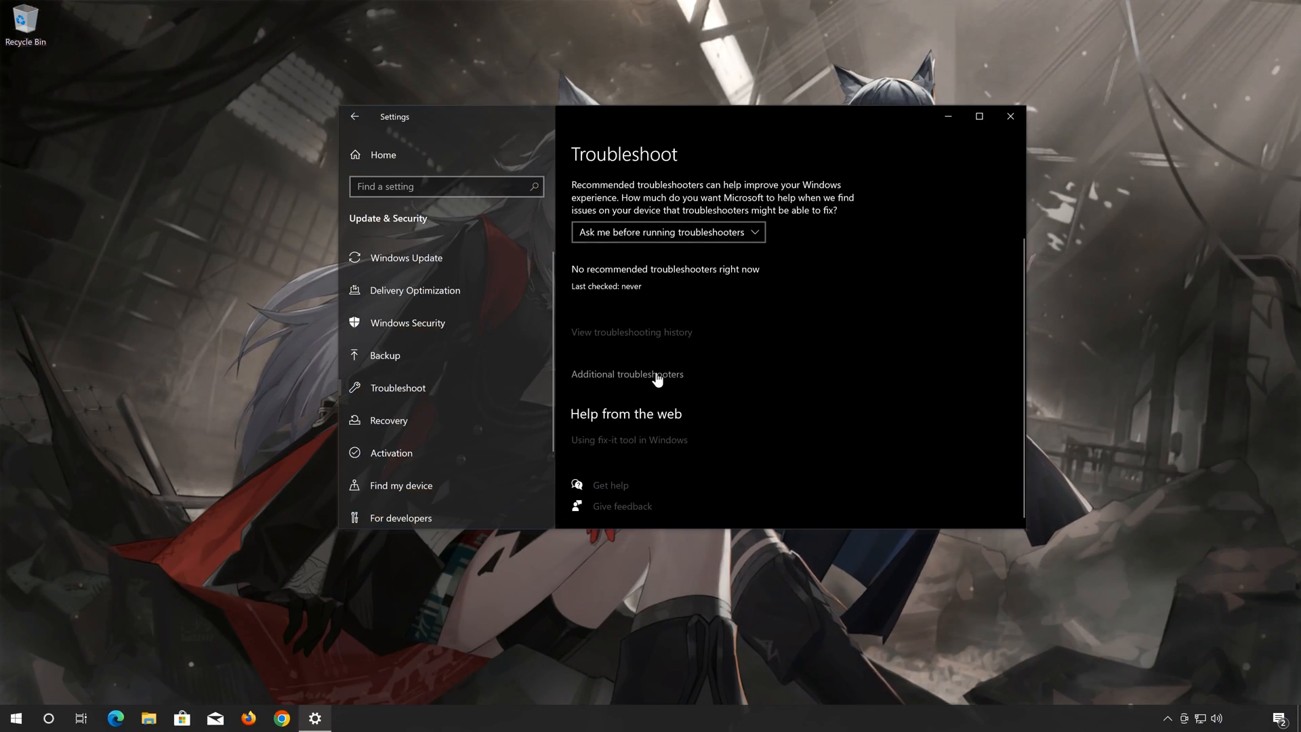
left_click(626, 374)
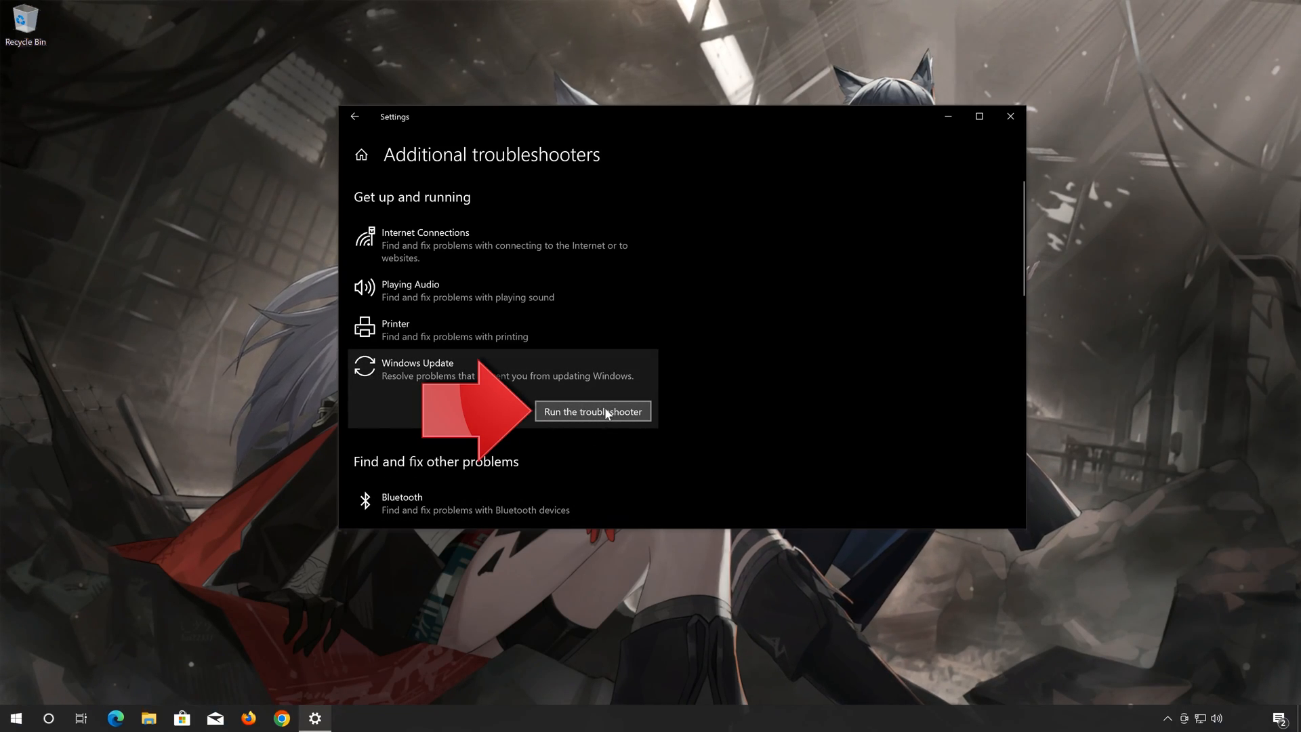
left_click(592, 412)
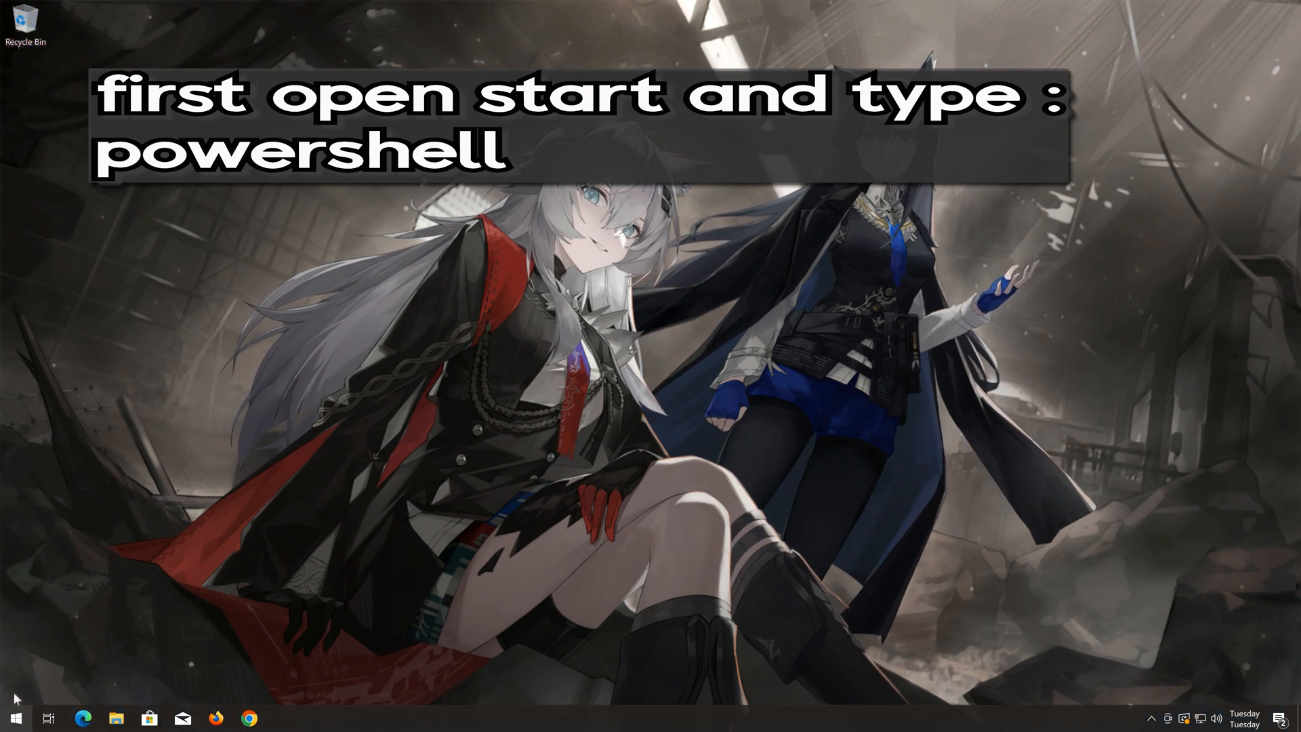
Launch Windows PowerShell as administrator from a Start search for 'powers', approving UAC.
left_click(15, 718)
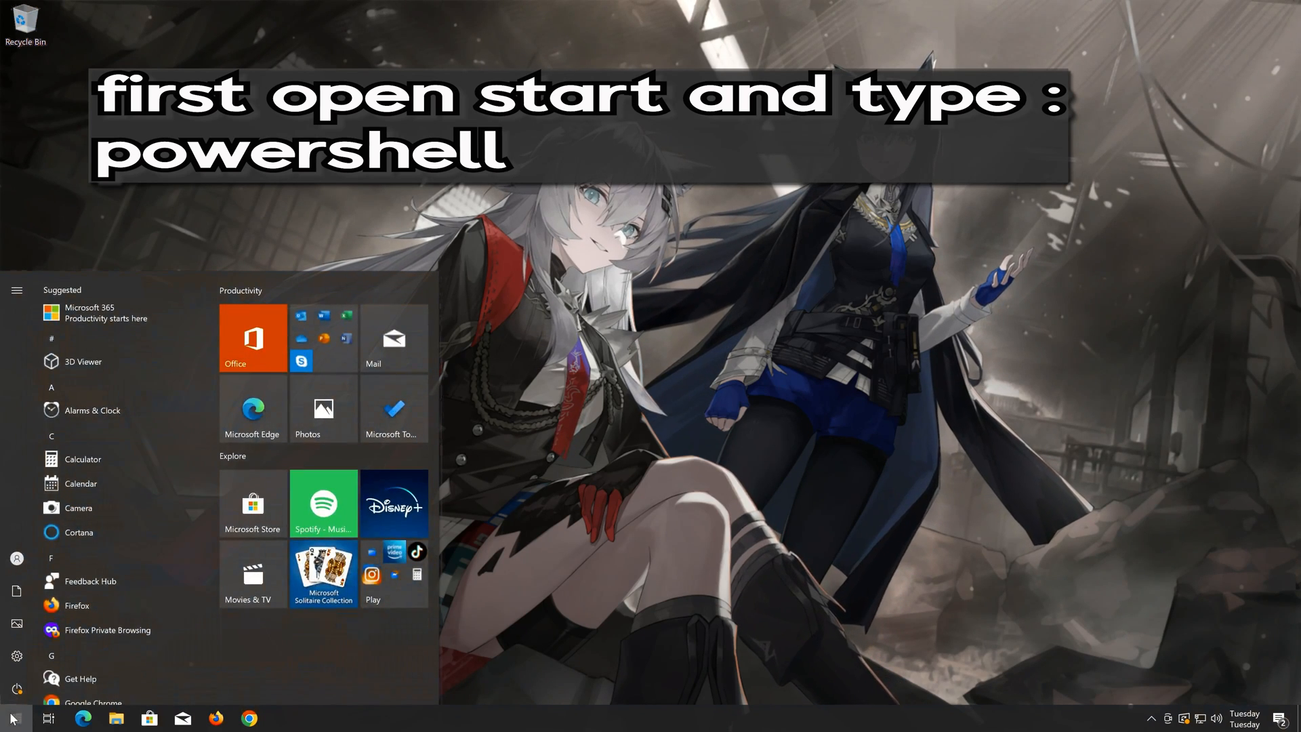
type("powershell")
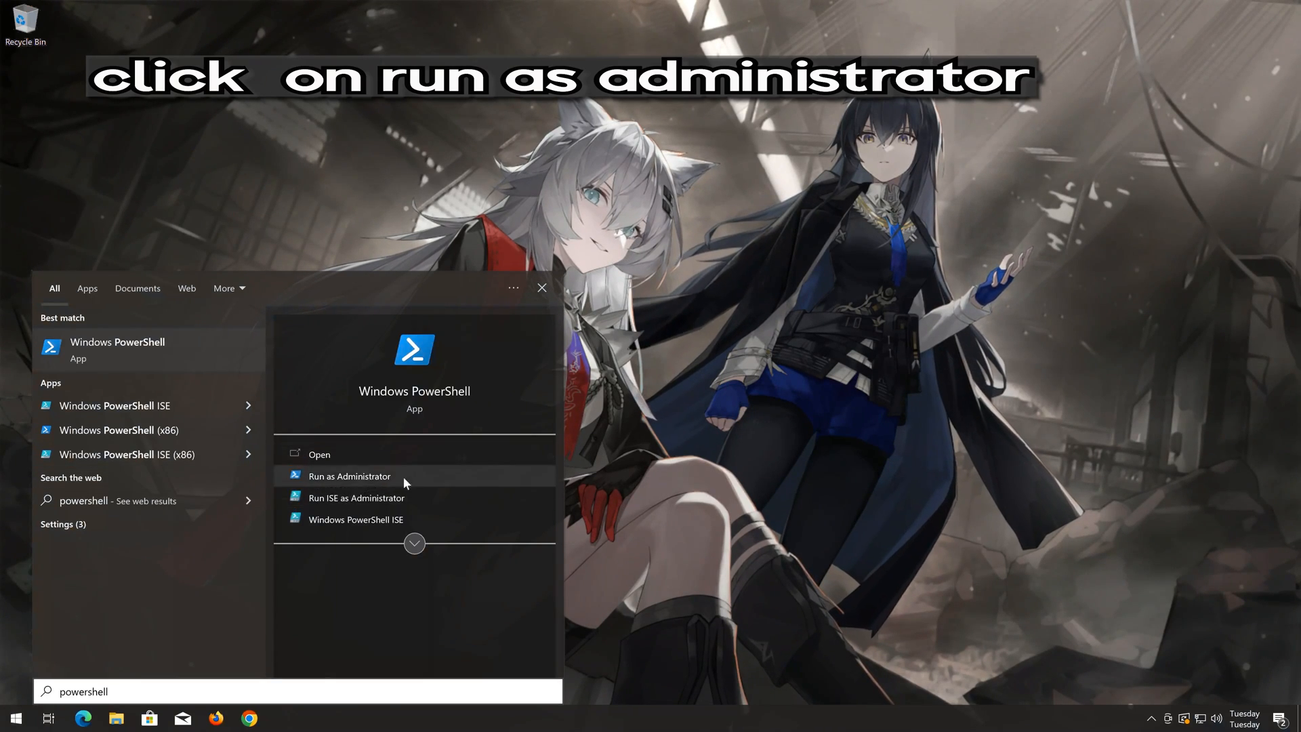
left_click(348, 475)
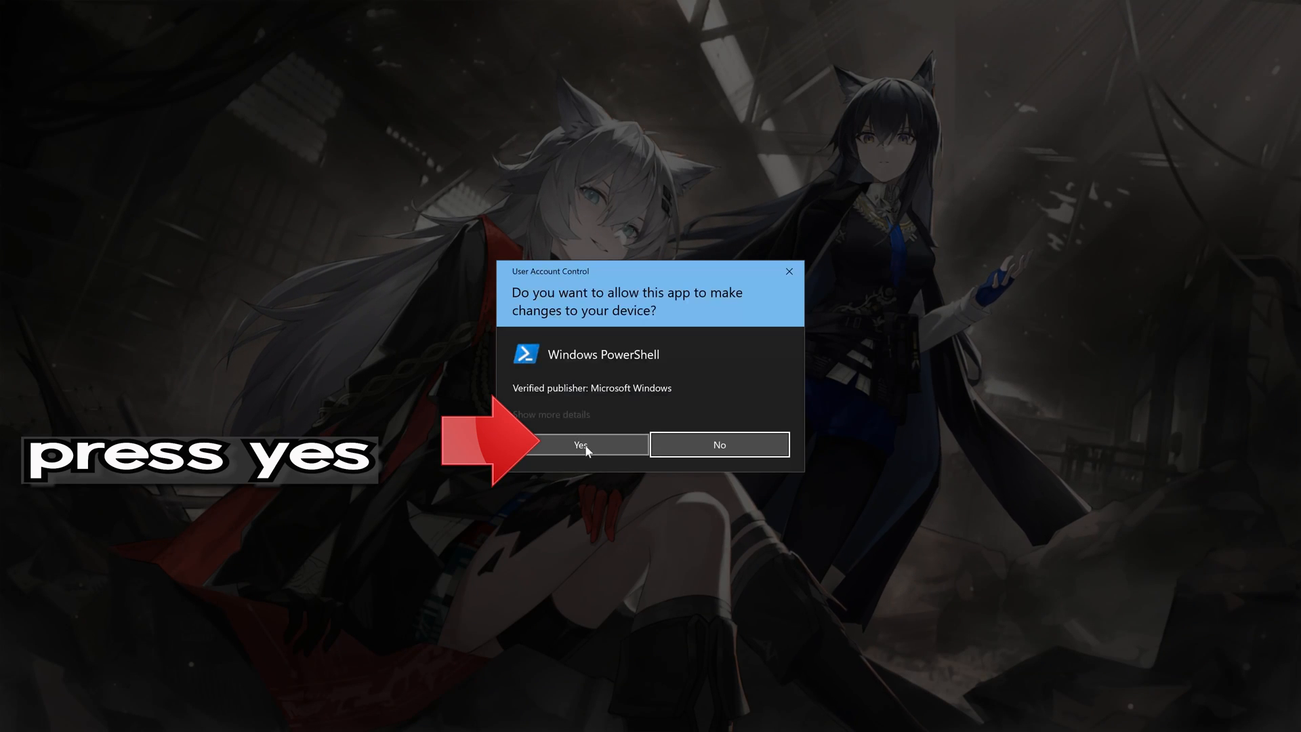
left_click(581, 444)
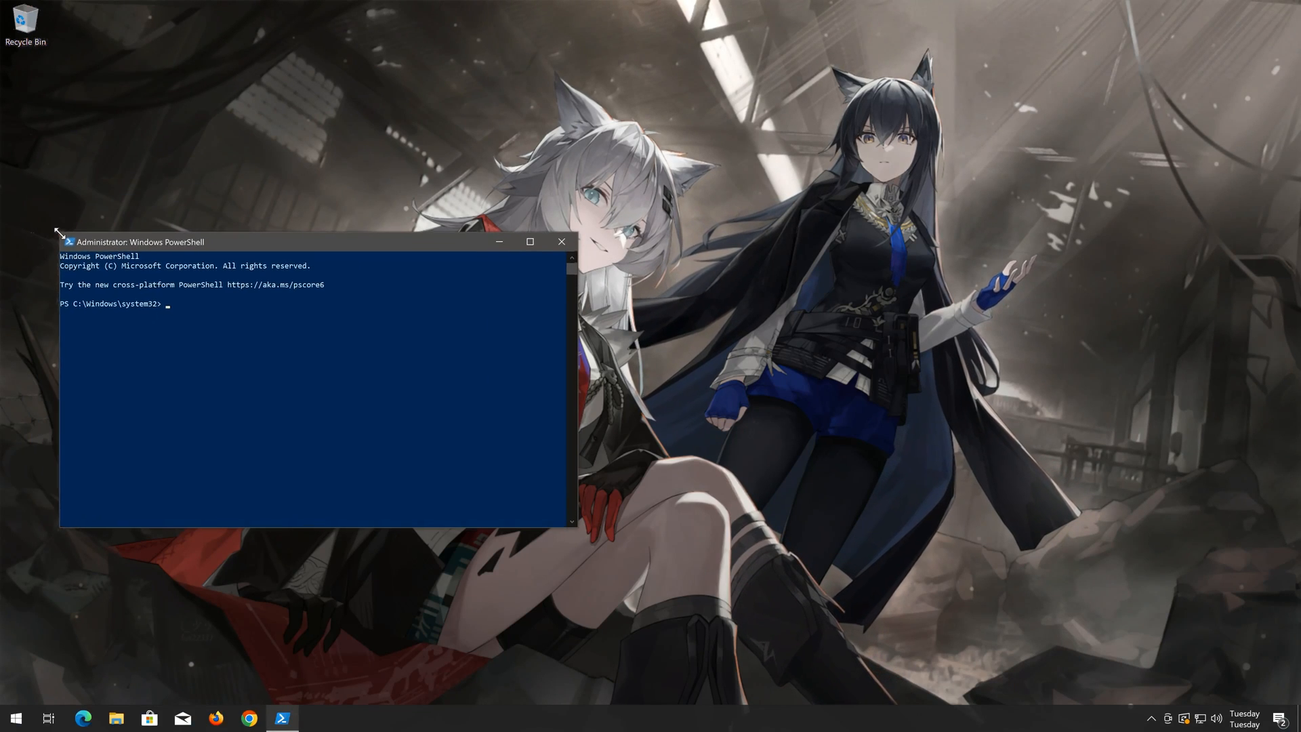
Run 'DISM /online /cleanup-image /RestoreHealth' to completion, then exit PowerShell.
left_click_drag(137, 242, 519, 204)
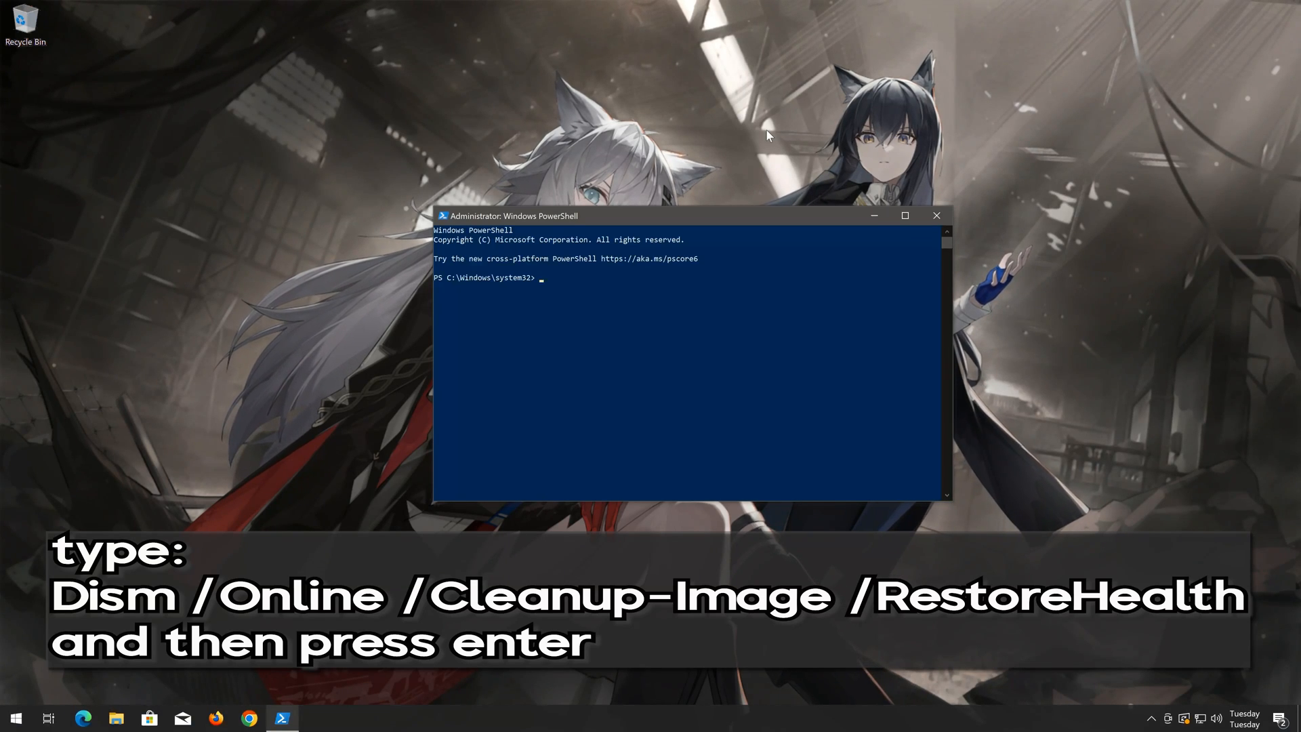
type("DISM /")
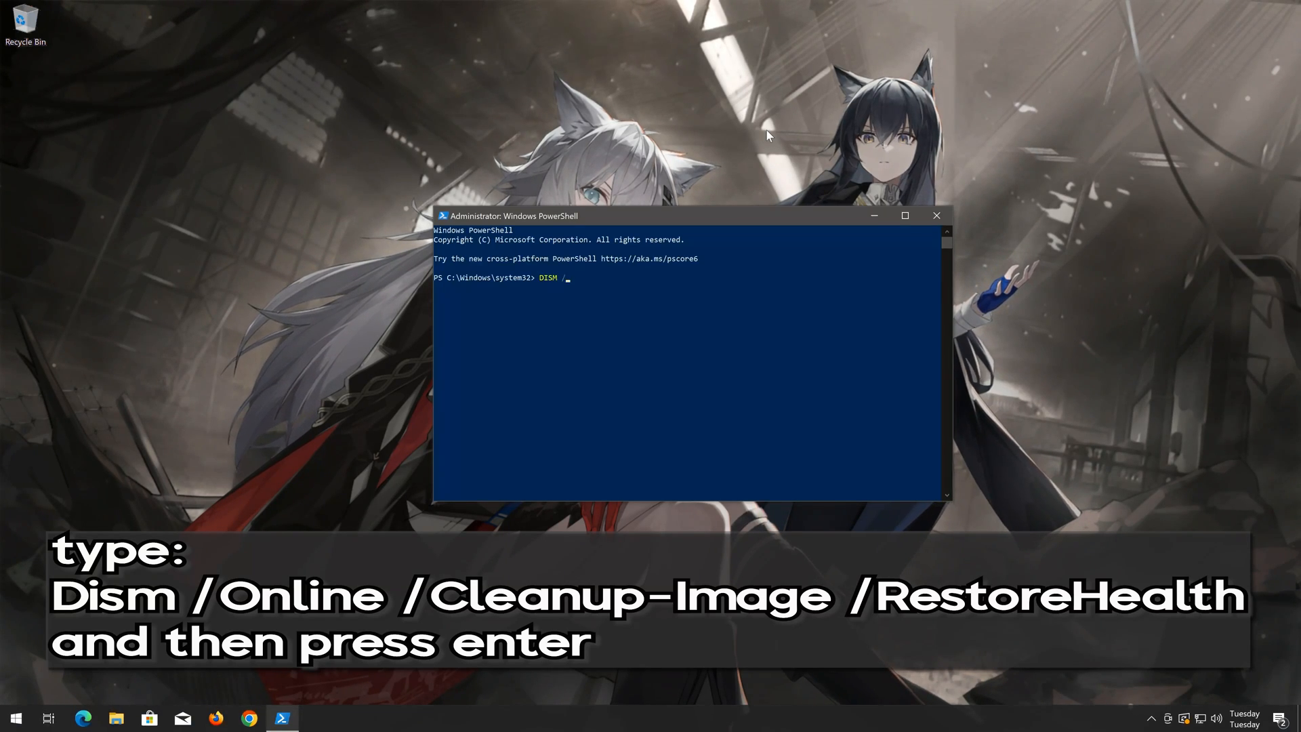
type("/online")
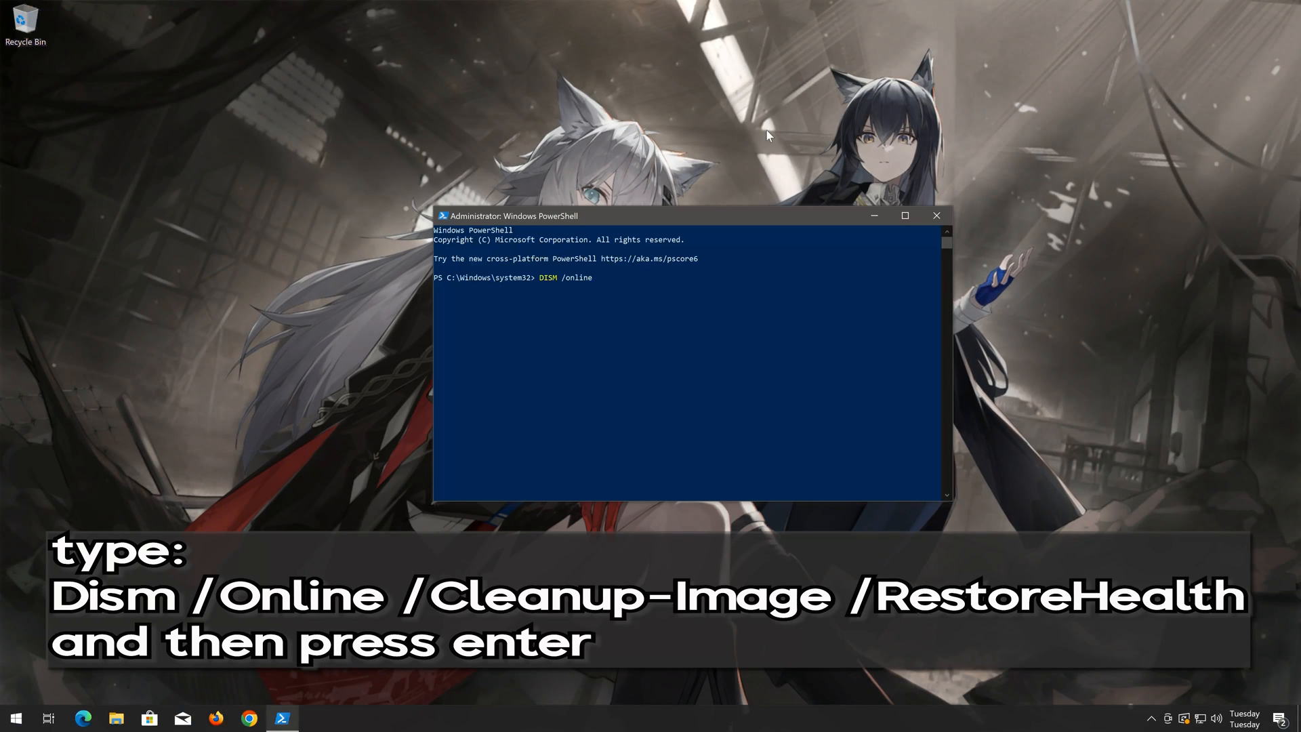
type("/cleanup-image")
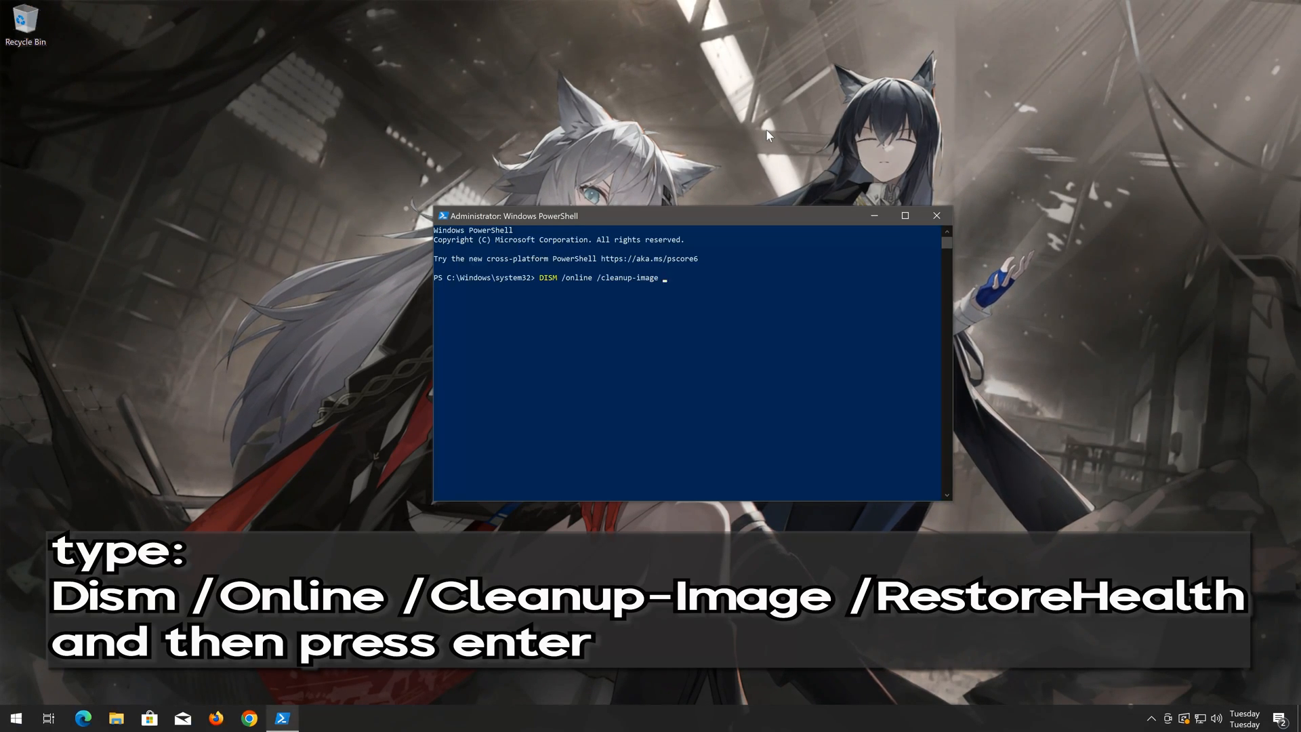
type("/RestoreHealth")
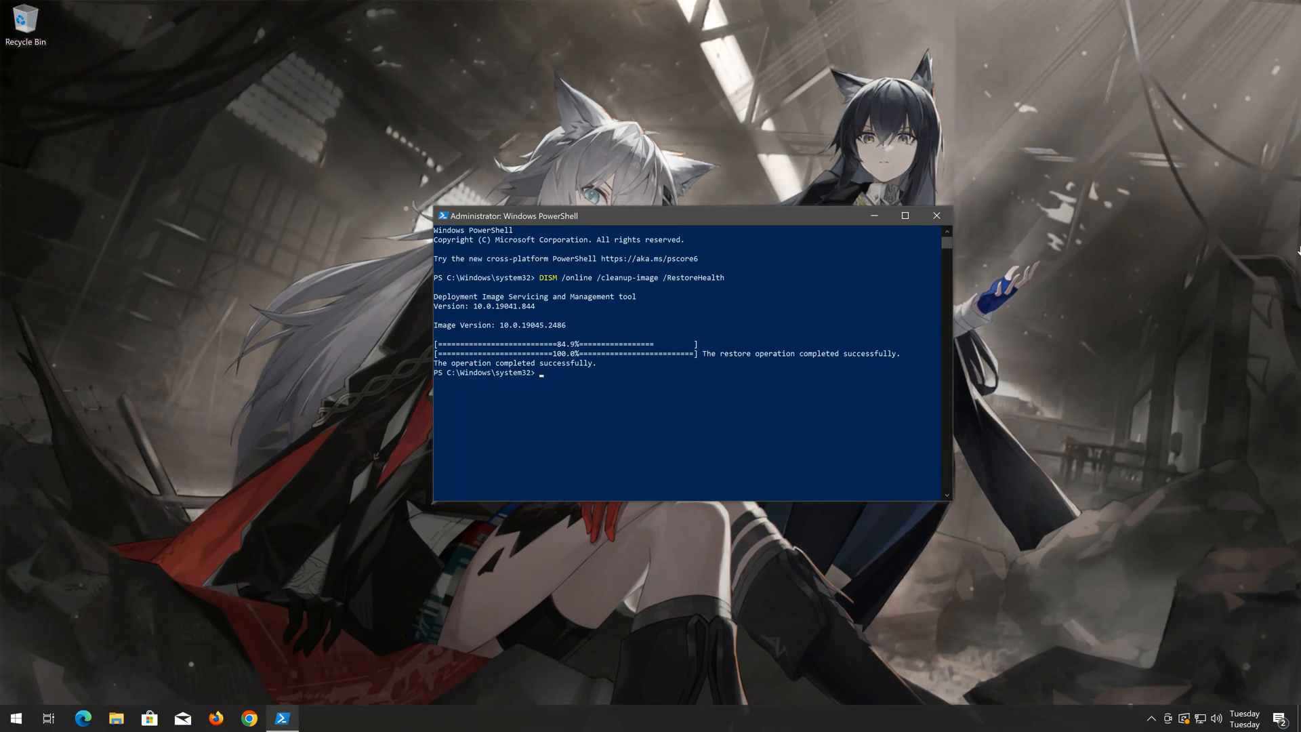
type("exi")
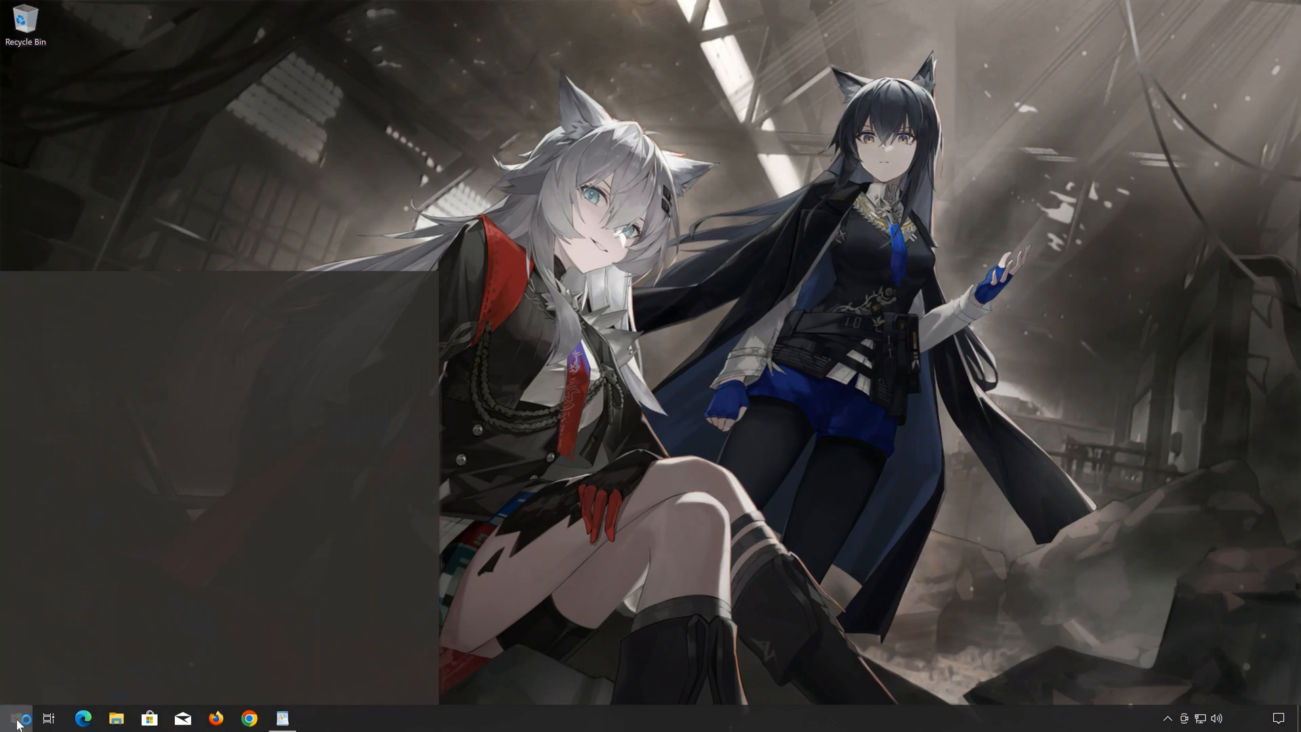
Launch Notepad from Start search and paste in the Windows Update reset commands.
type("notepad")
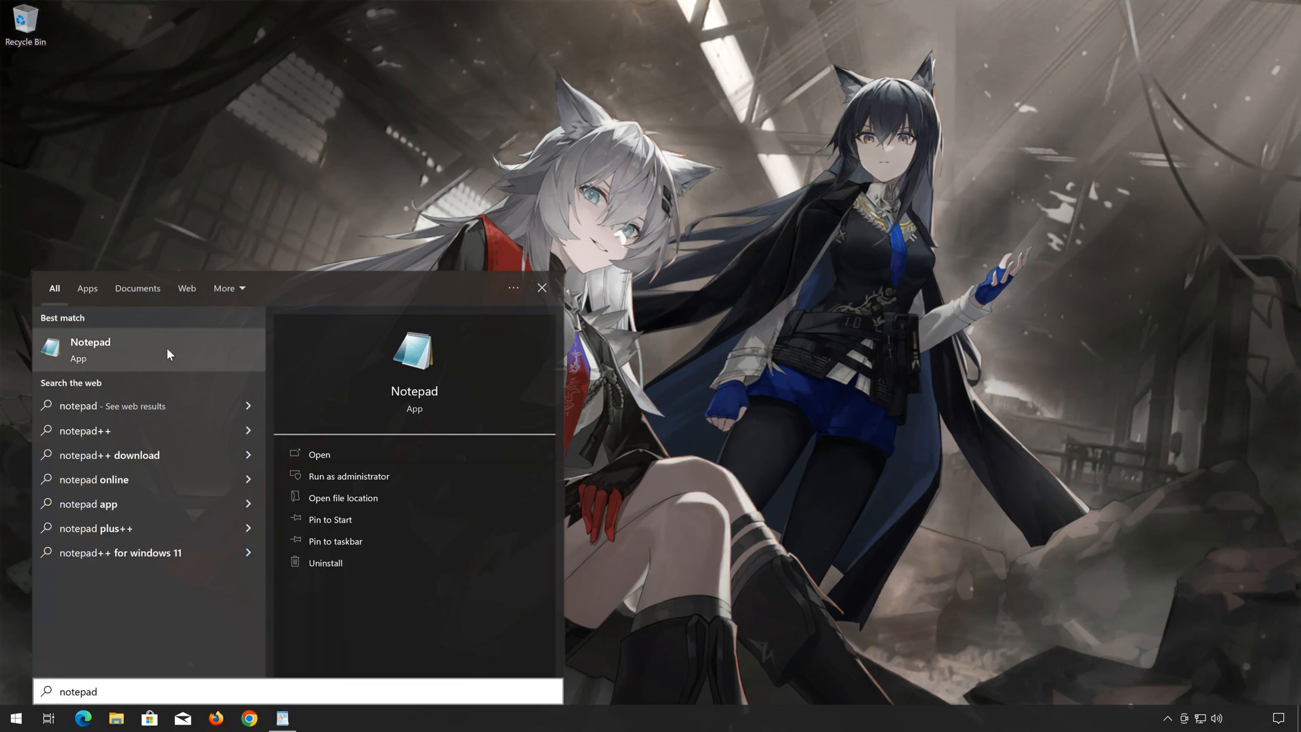
left_click(90, 348)
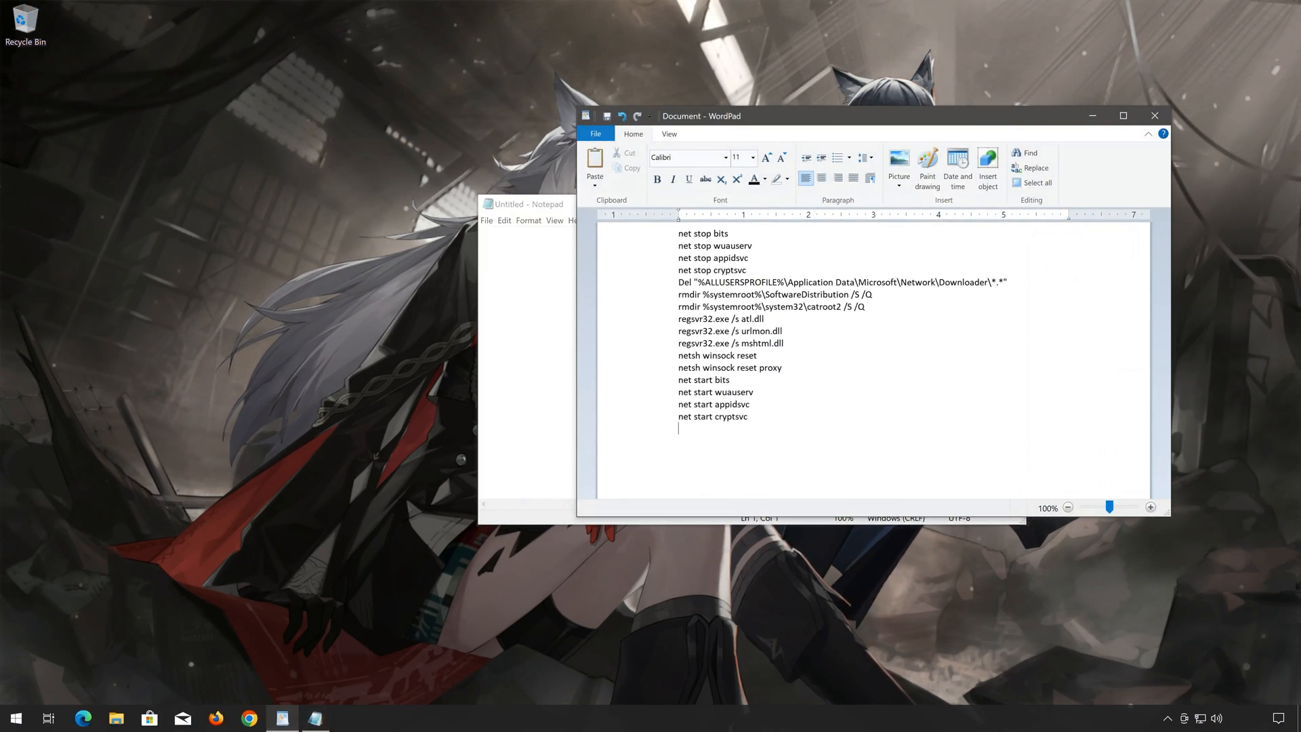
right_click(703, 233)
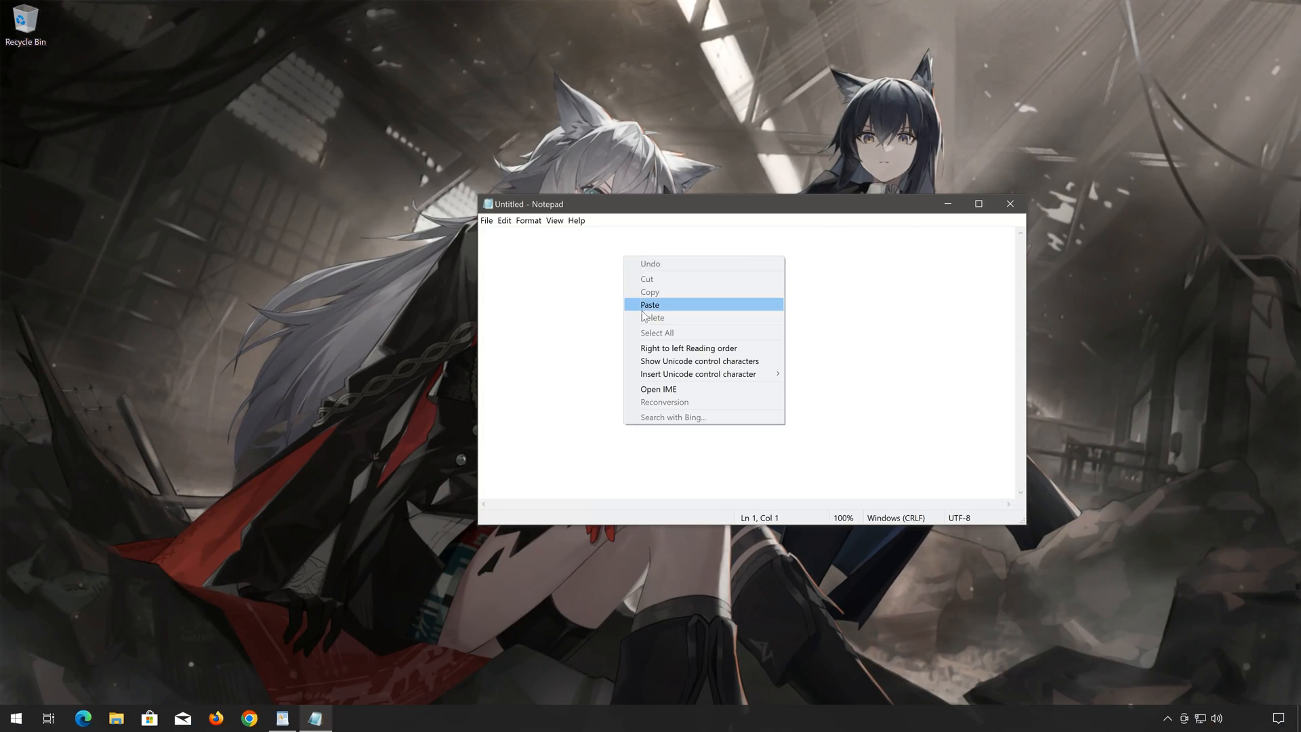
left_click(649, 305)
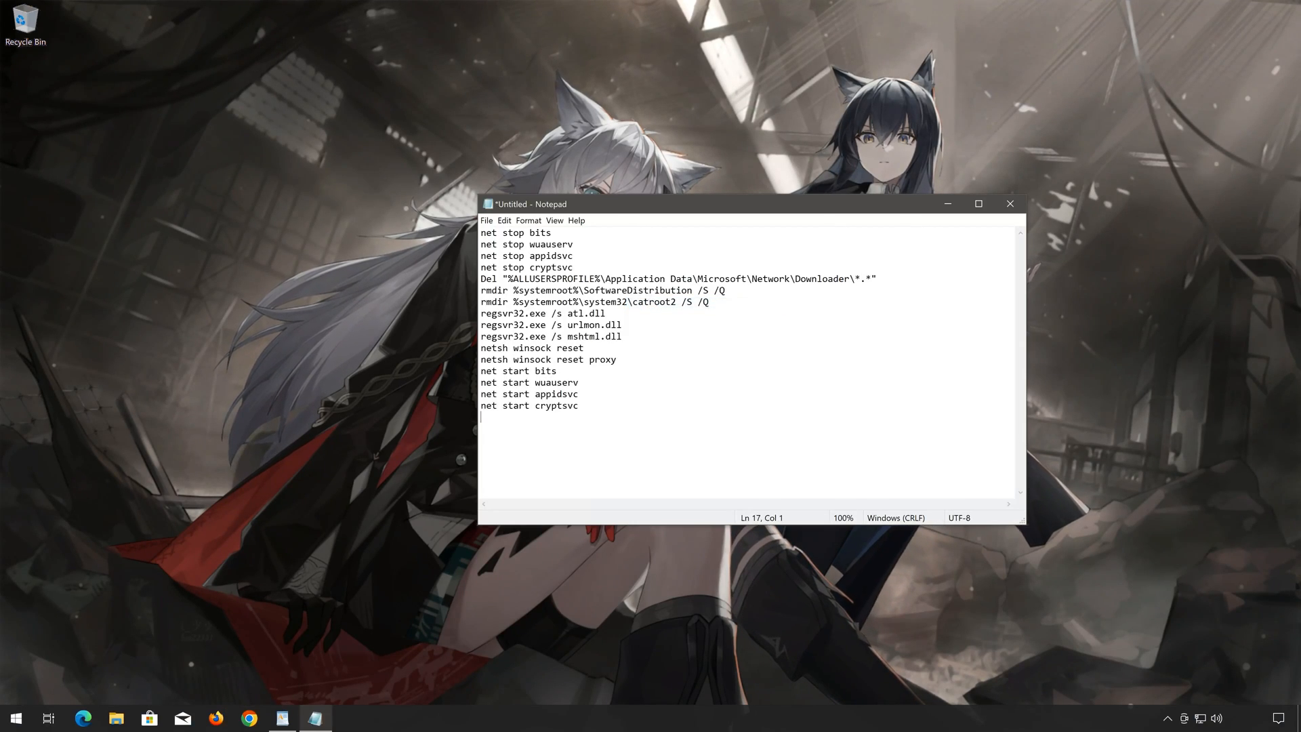
Save the note to the desktop as the batch file fix.bat.
left_click(486, 219)
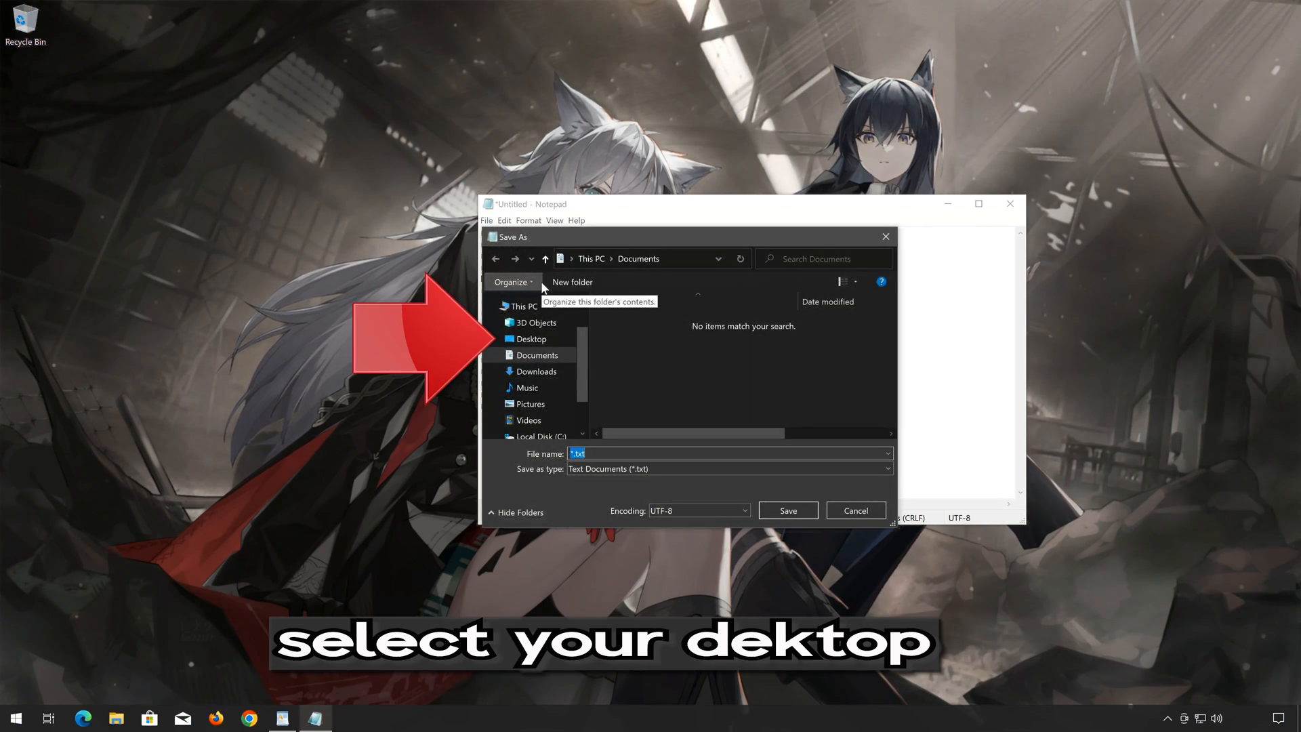
left_click(530, 339)
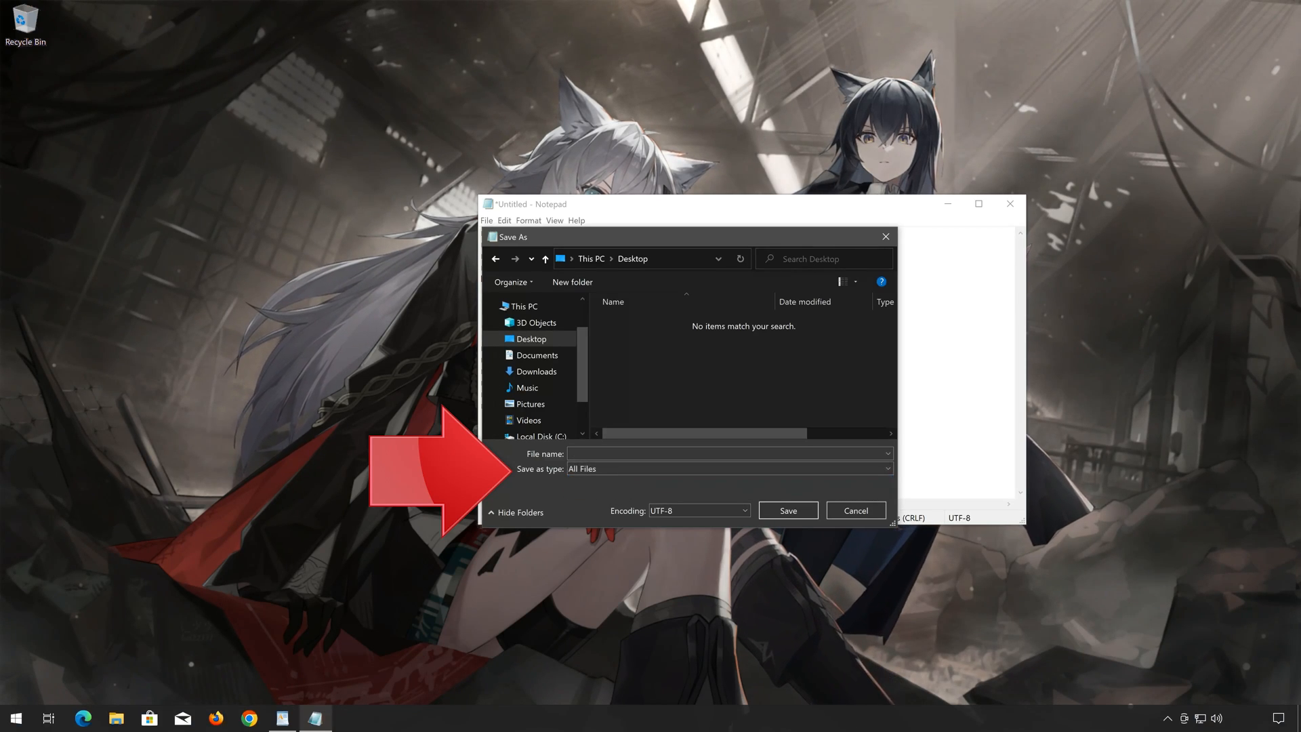
type("fix.bat")
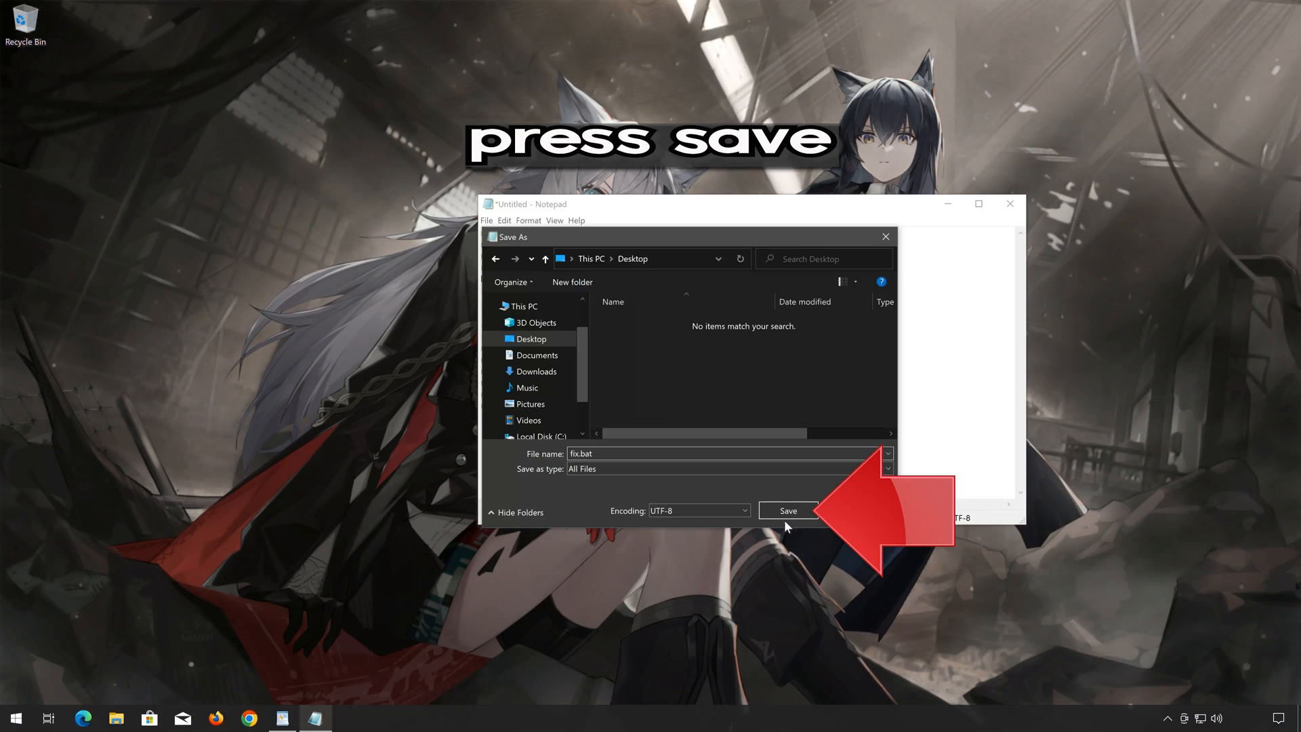
left_click(787, 510)
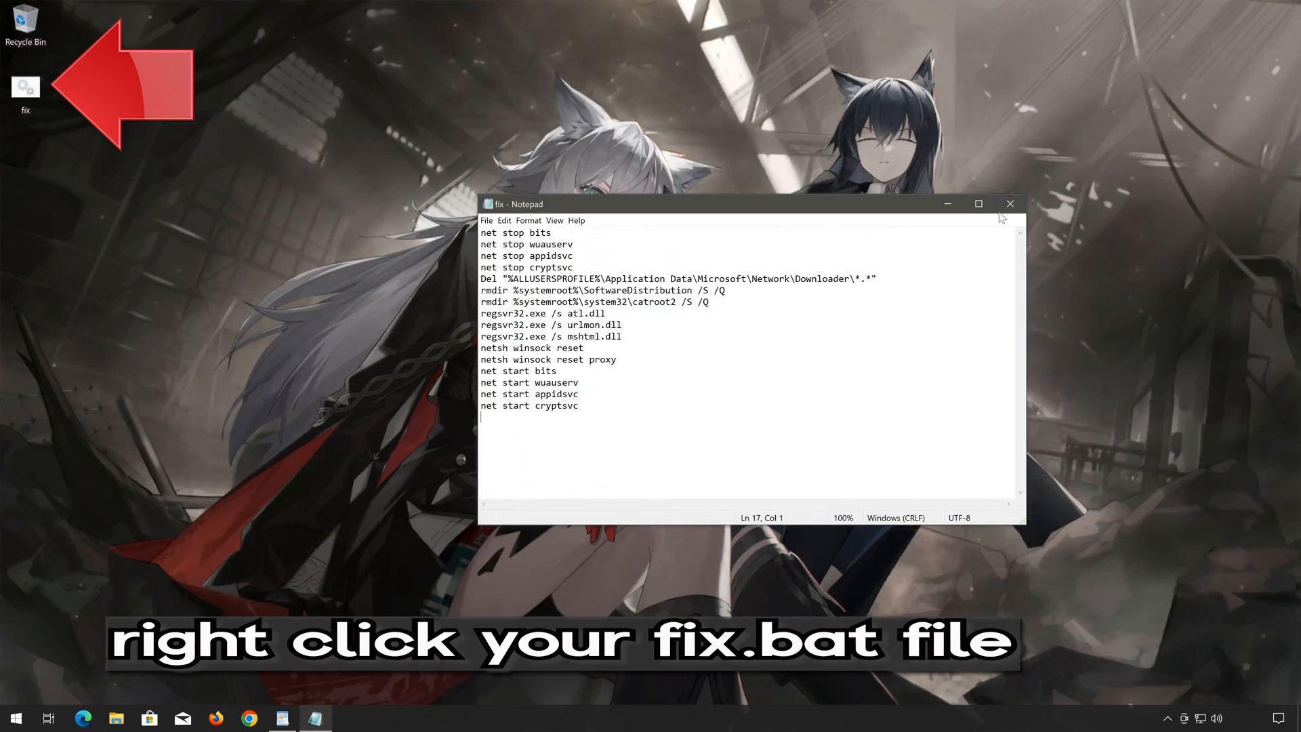
Close Notepad and run fix.bat from the desktop as administrator, approving UAC.
left_click(1008, 204)
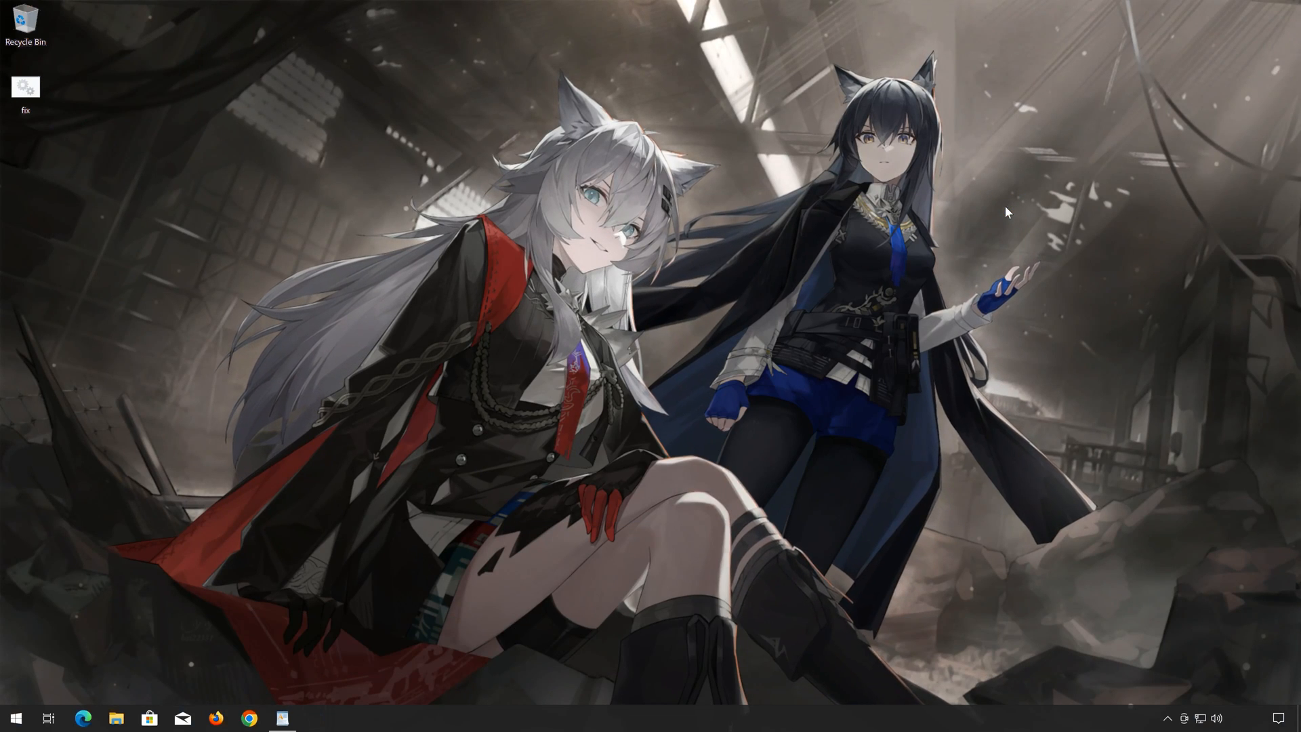
left_click(24, 90)
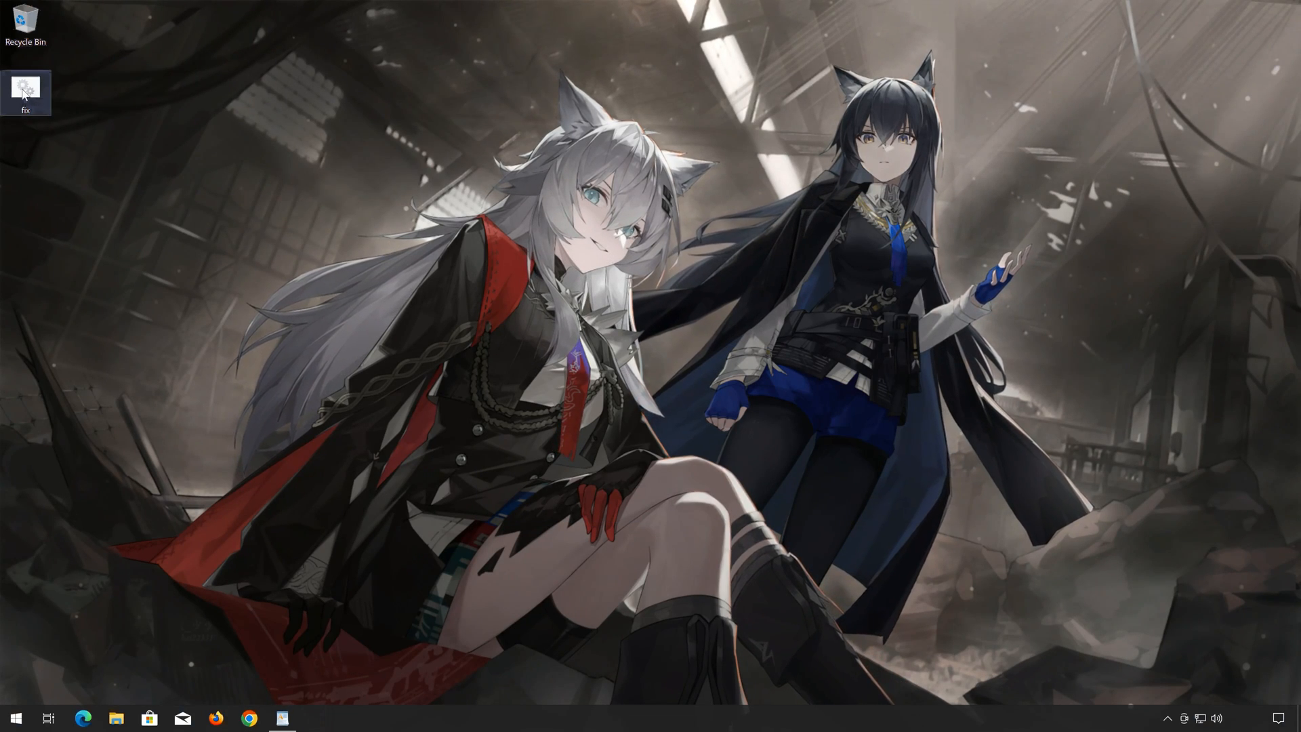
right_click(24, 91)
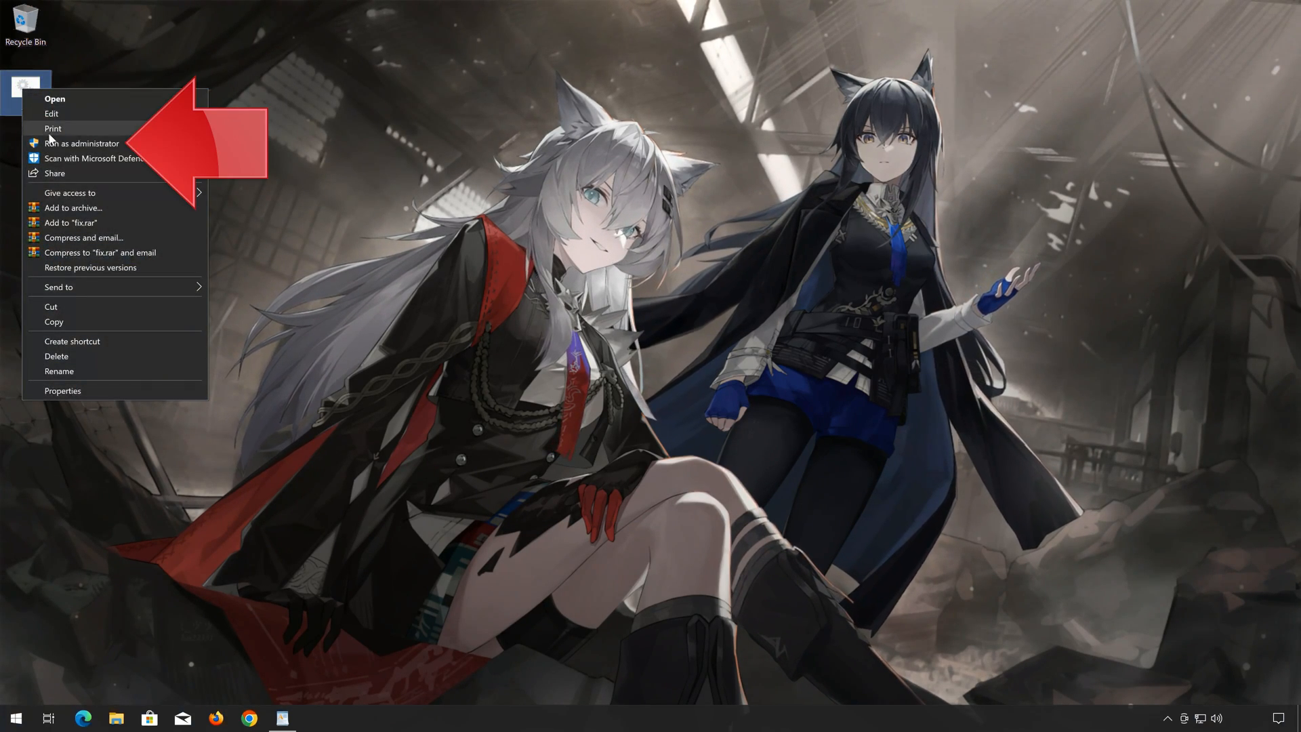
mouse_move(81, 143)
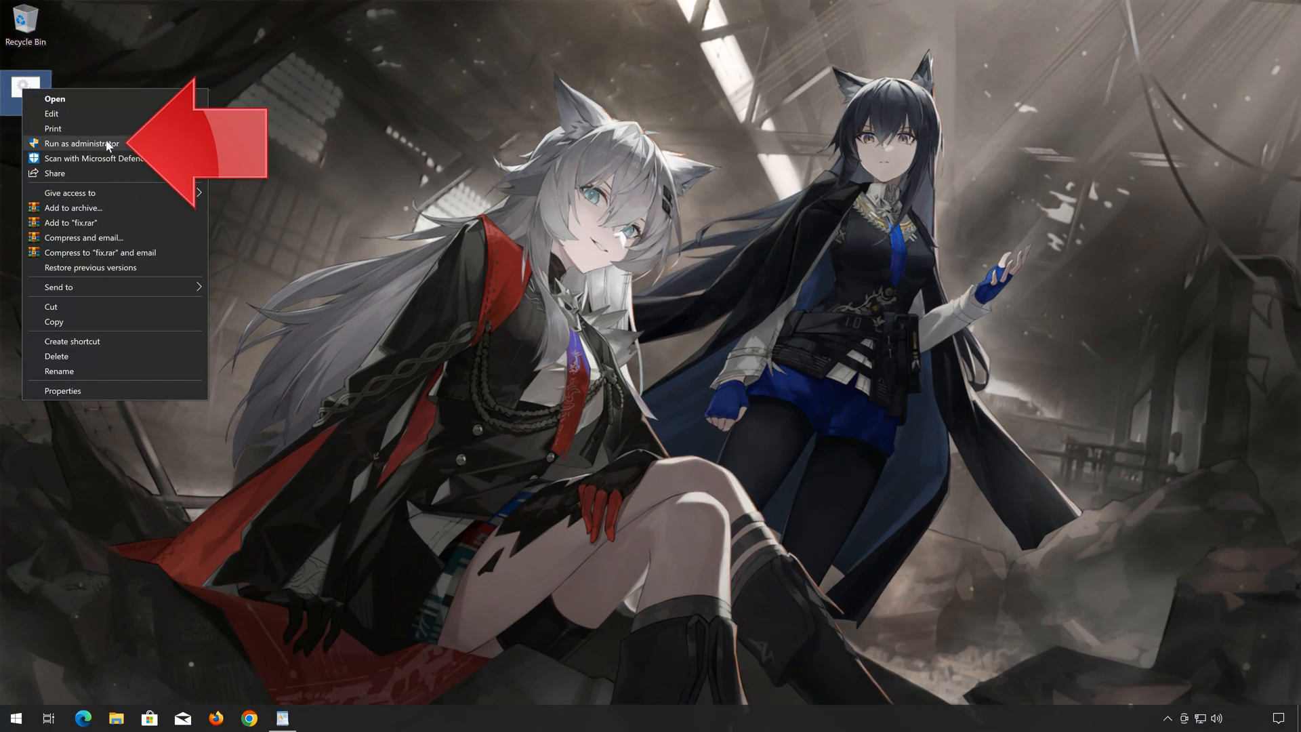
left_click(82, 142)
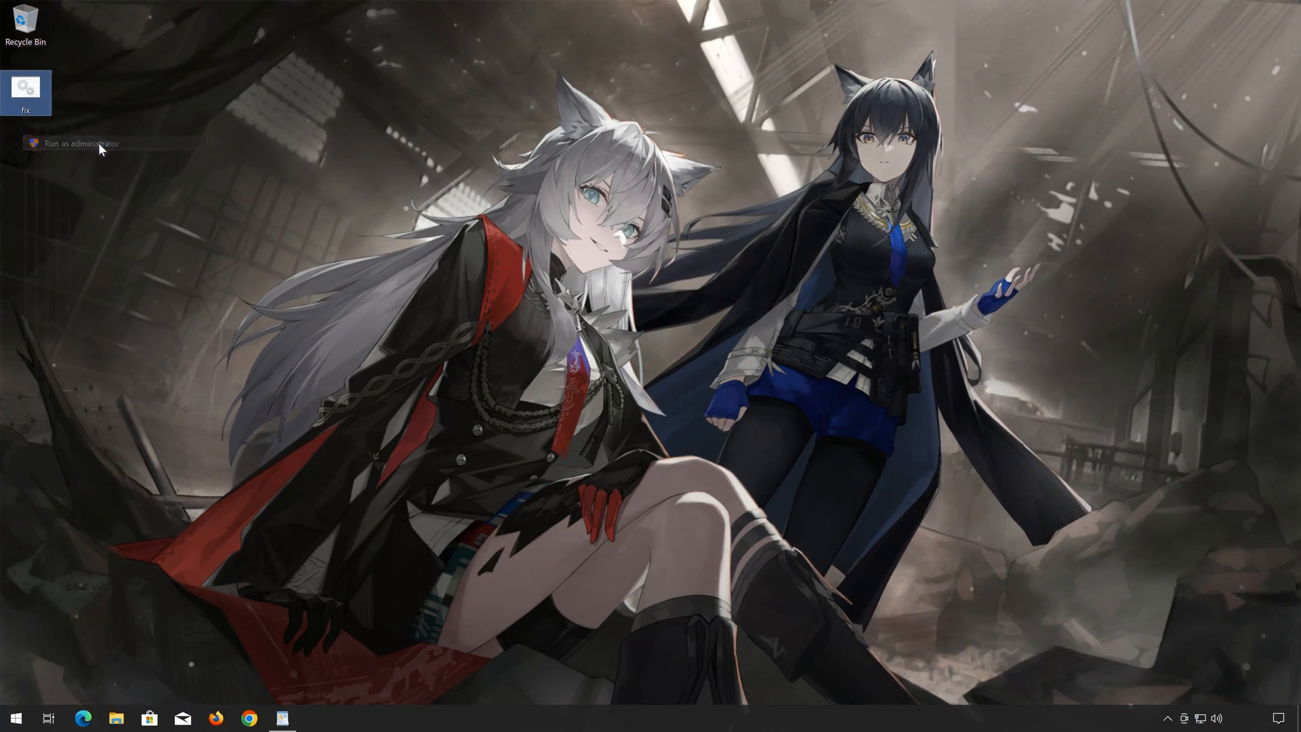
left_click(80, 142)
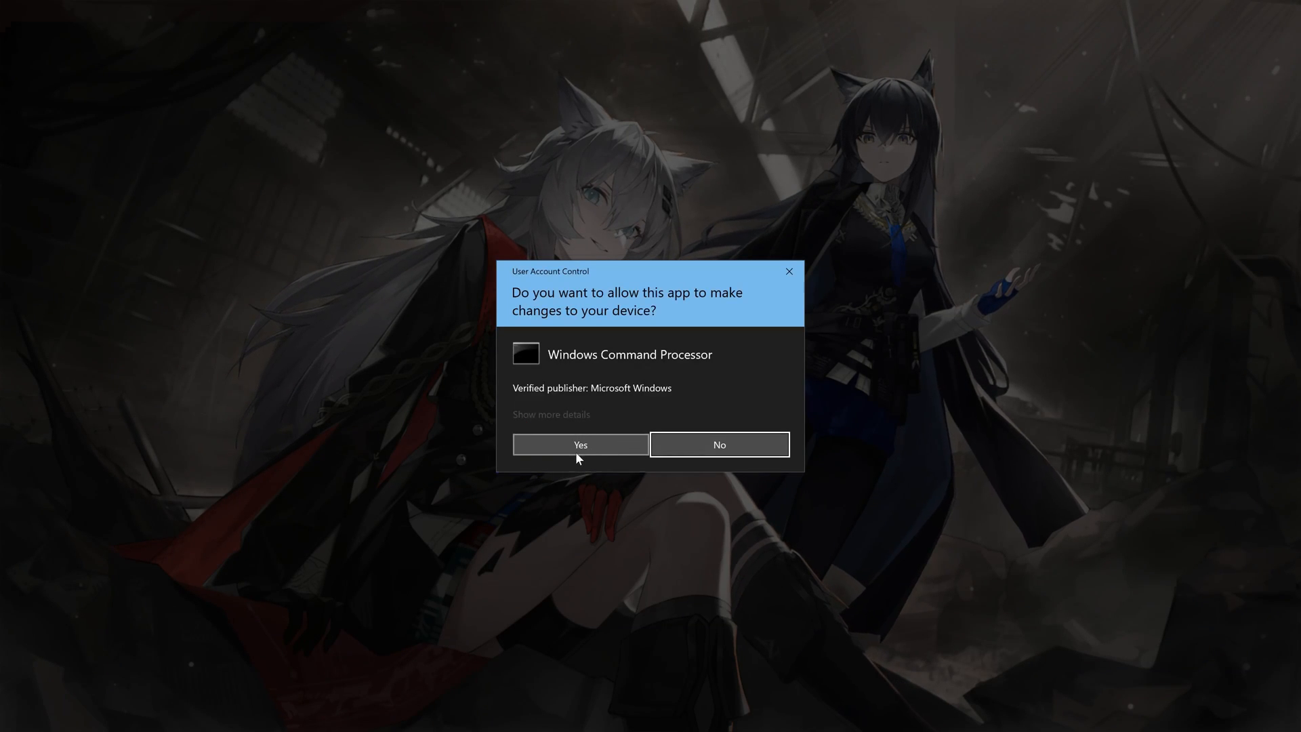
left_click(580, 445)
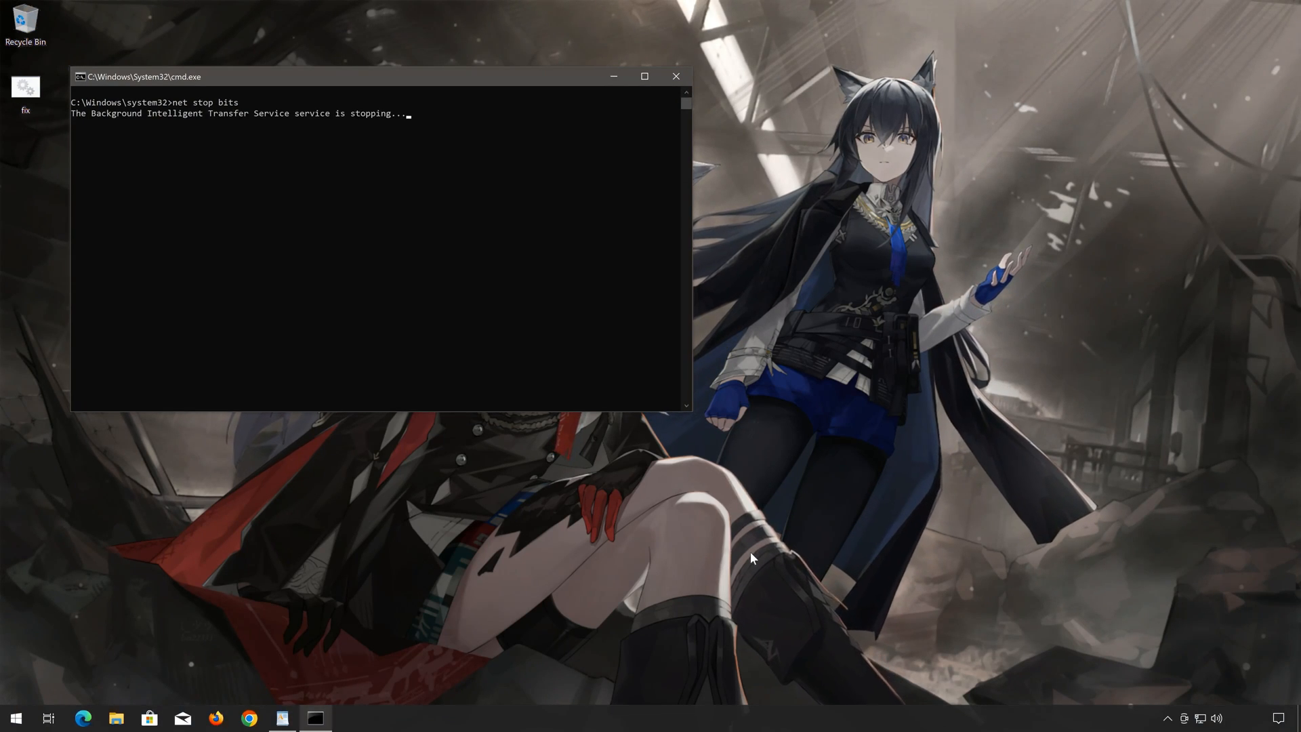
Let the script stop wuauserv and cryptsvc, answer Y to the delete confirmation, and finish.
type("net stop wuauserv")
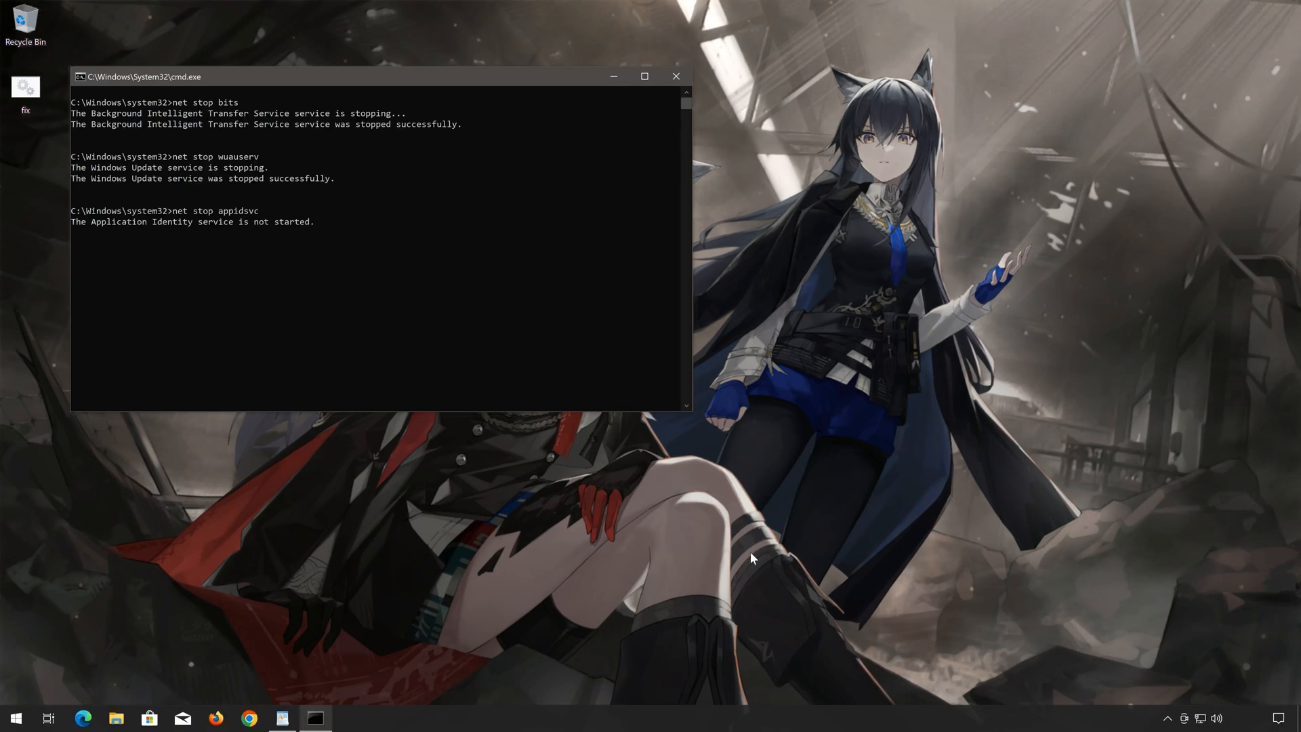
type("net stop cryptsvc")
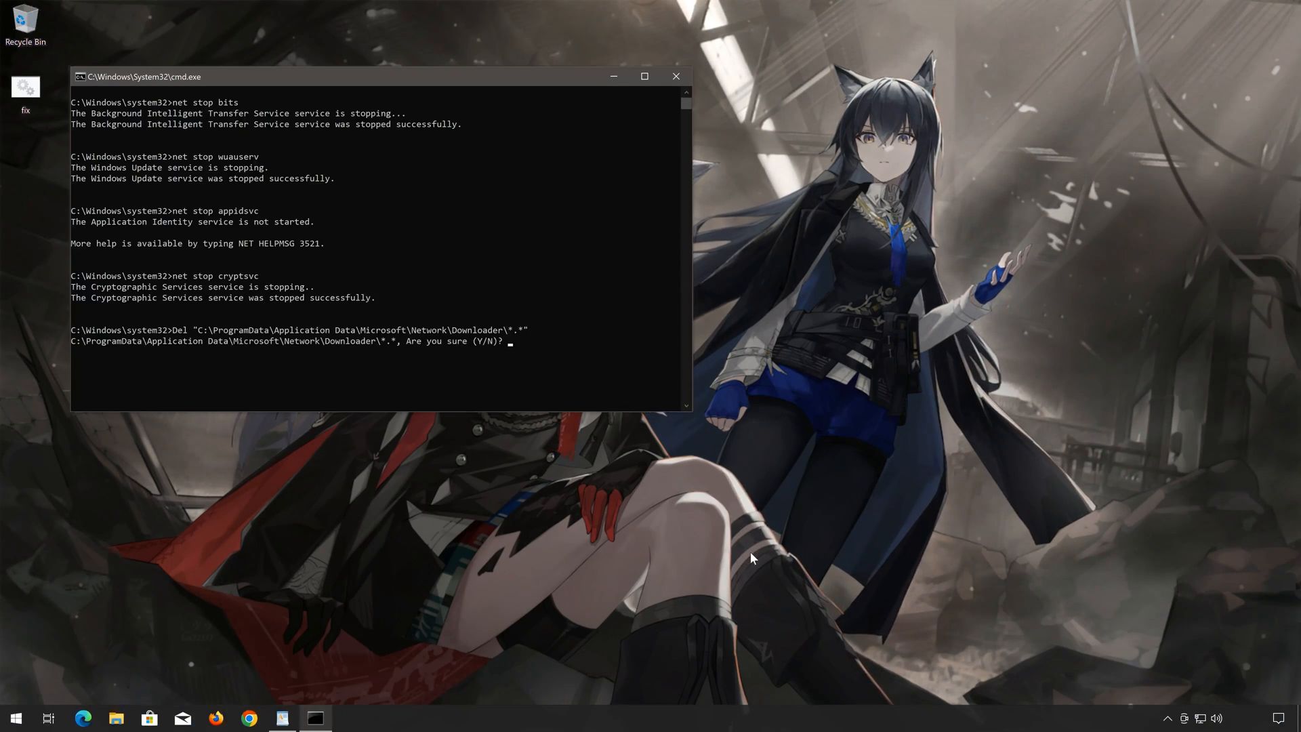
type("y")
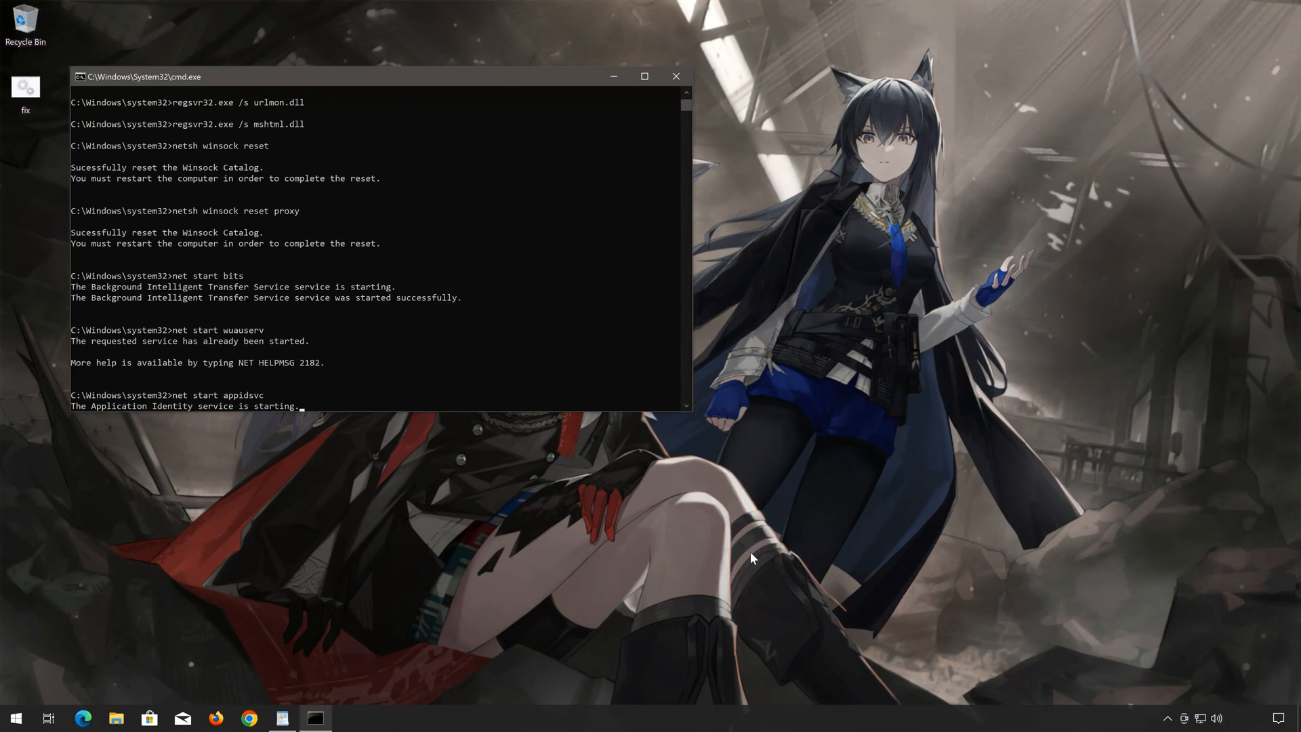
left_click(674, 76)
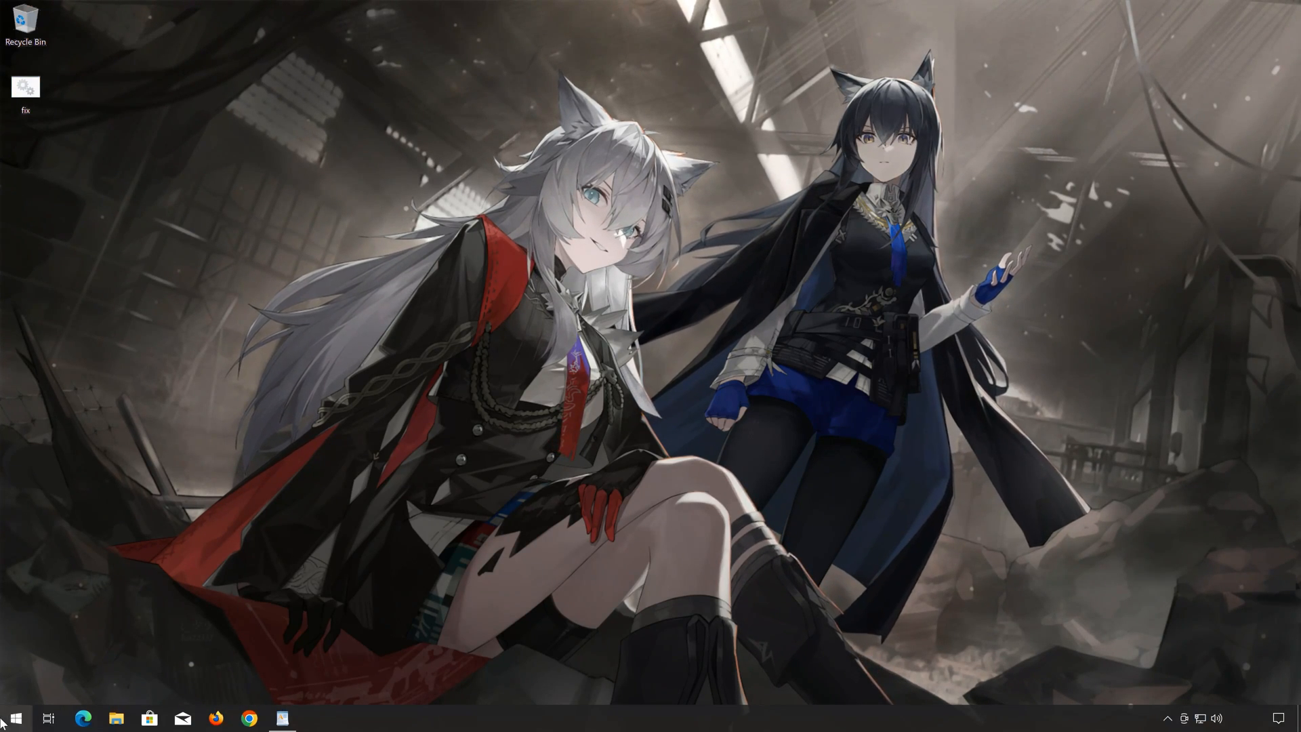
Bring up the Start menu's power options (Sleep, Shut down, Restart) to restart the PC.
left_click(13, 718)
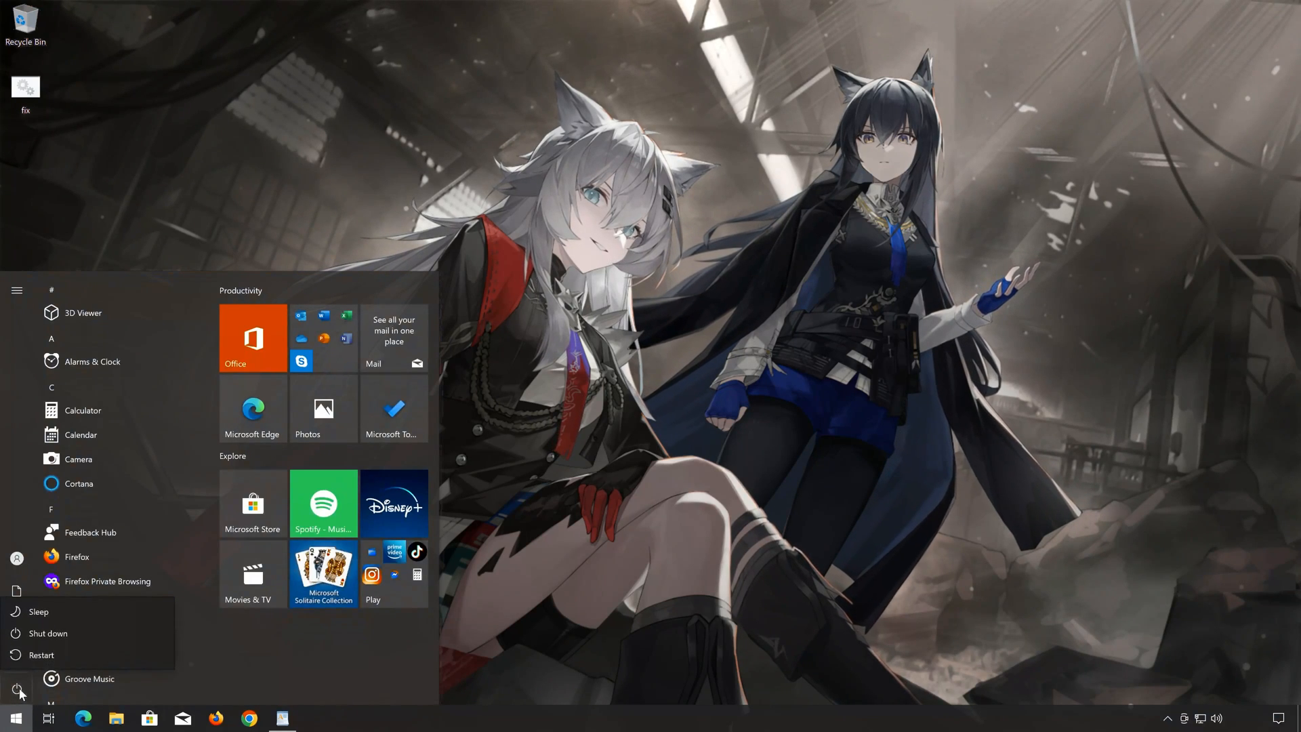
left_click(40, 655)
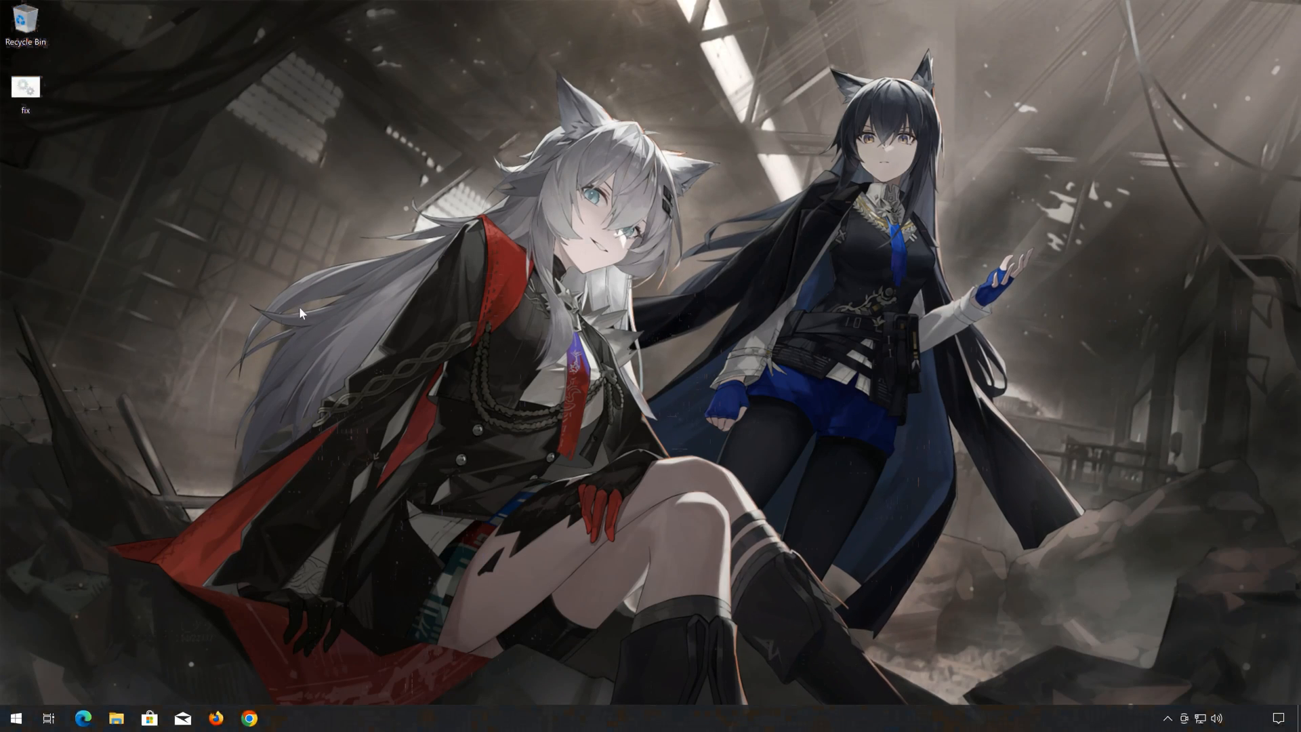
left_click(15, 718)
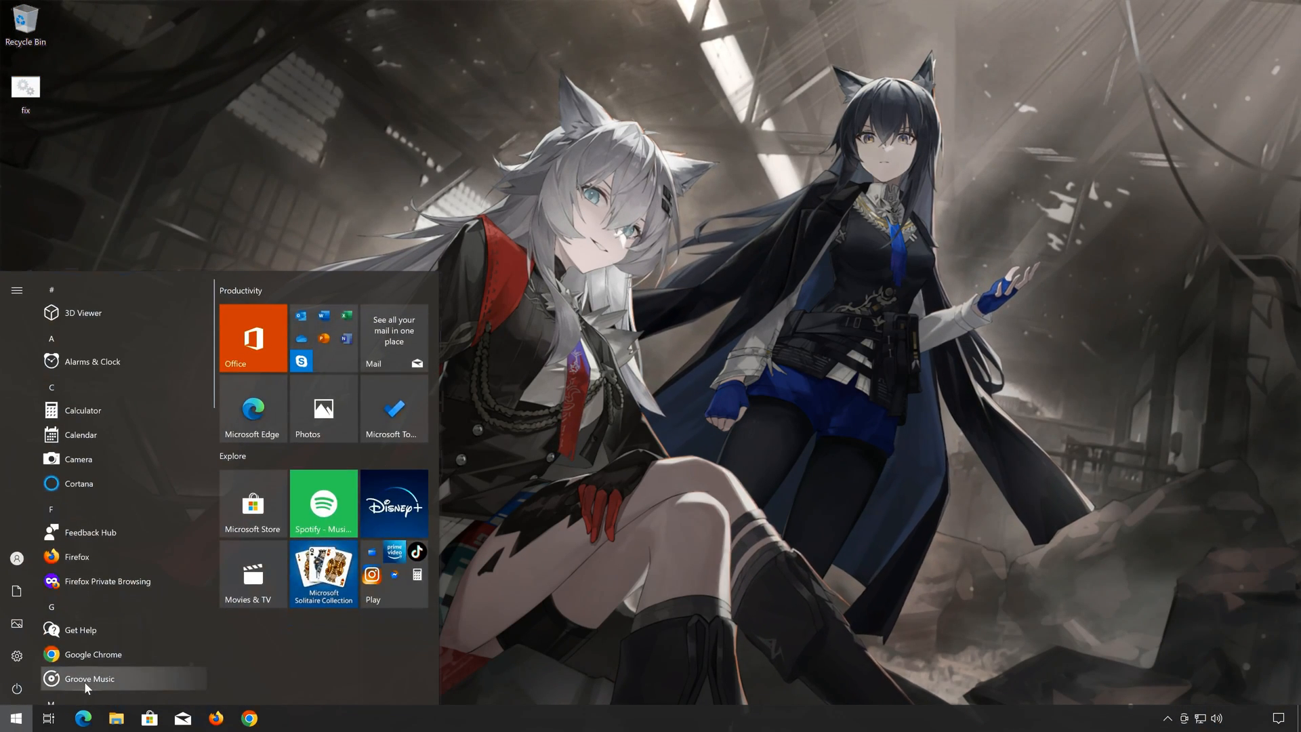